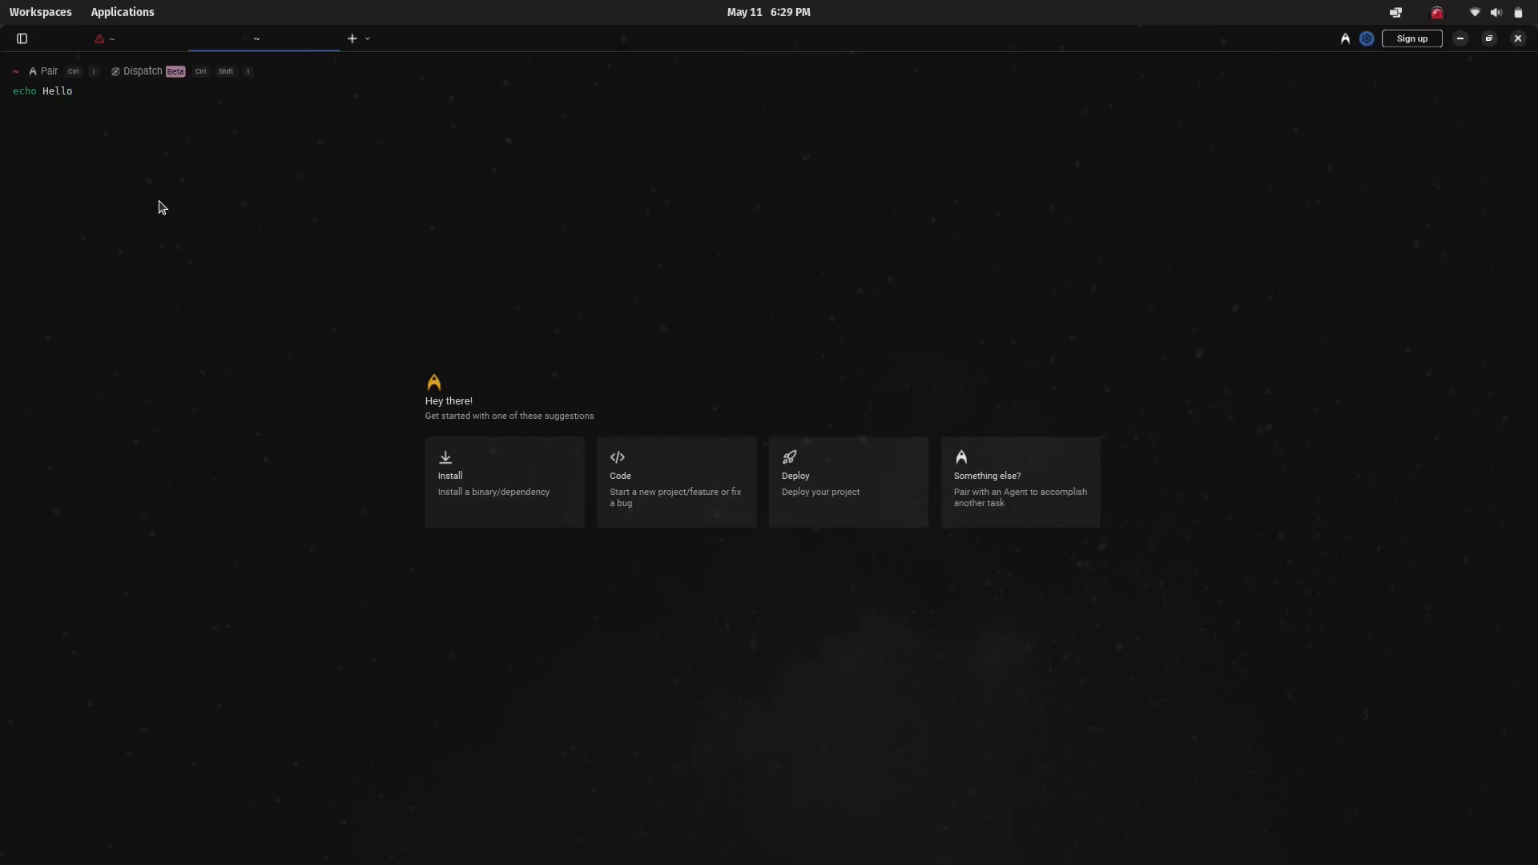
# Step: Run echo Hello in Warp, enter ls -a, then bring up the warp.dev homepage in the browser
pyautogui.press('Return')
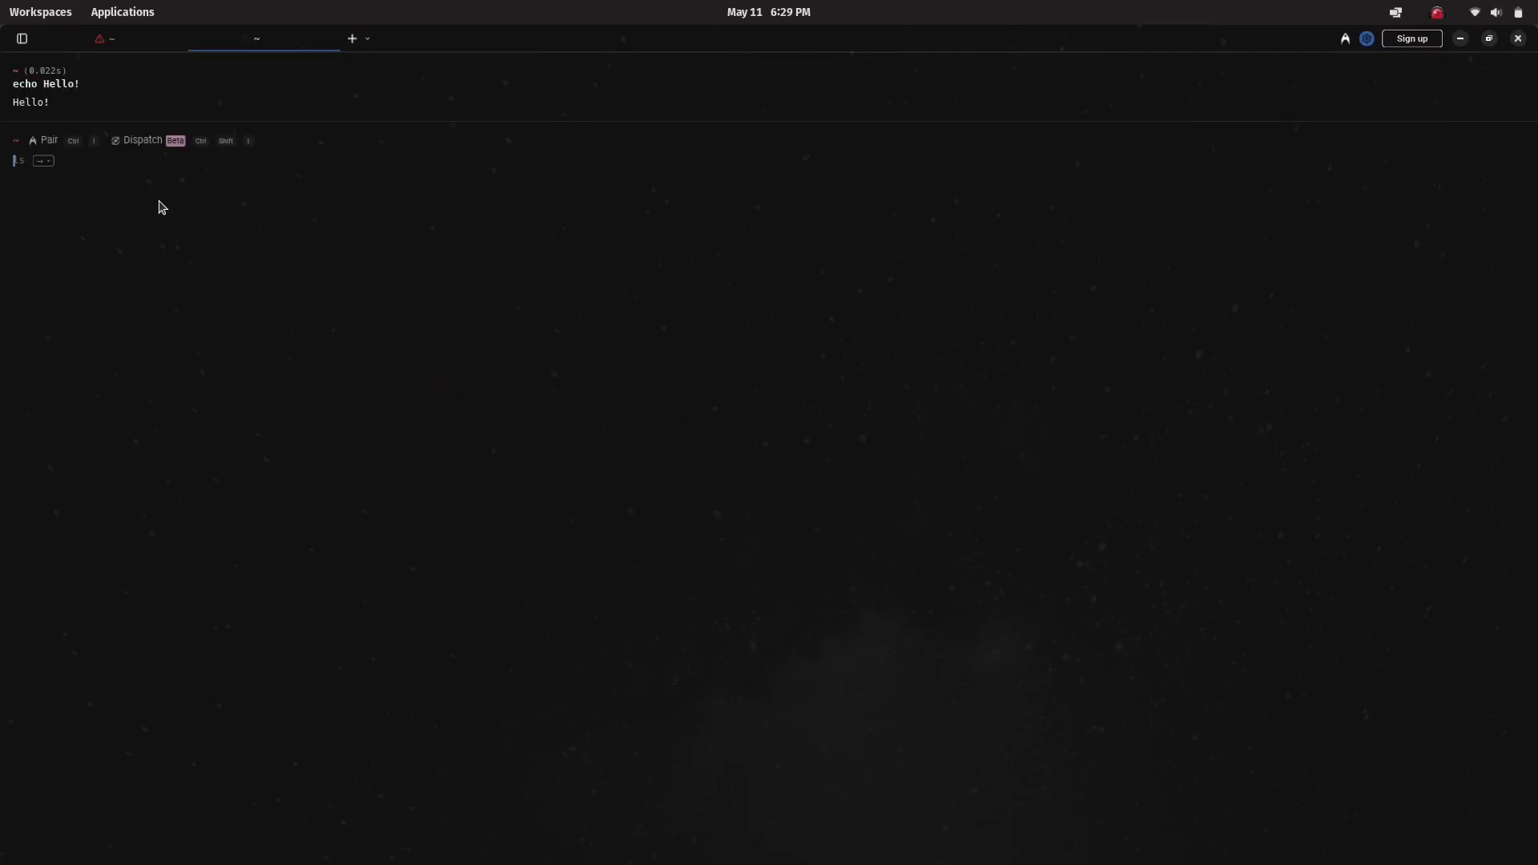
pyautogui.write('ls -a')
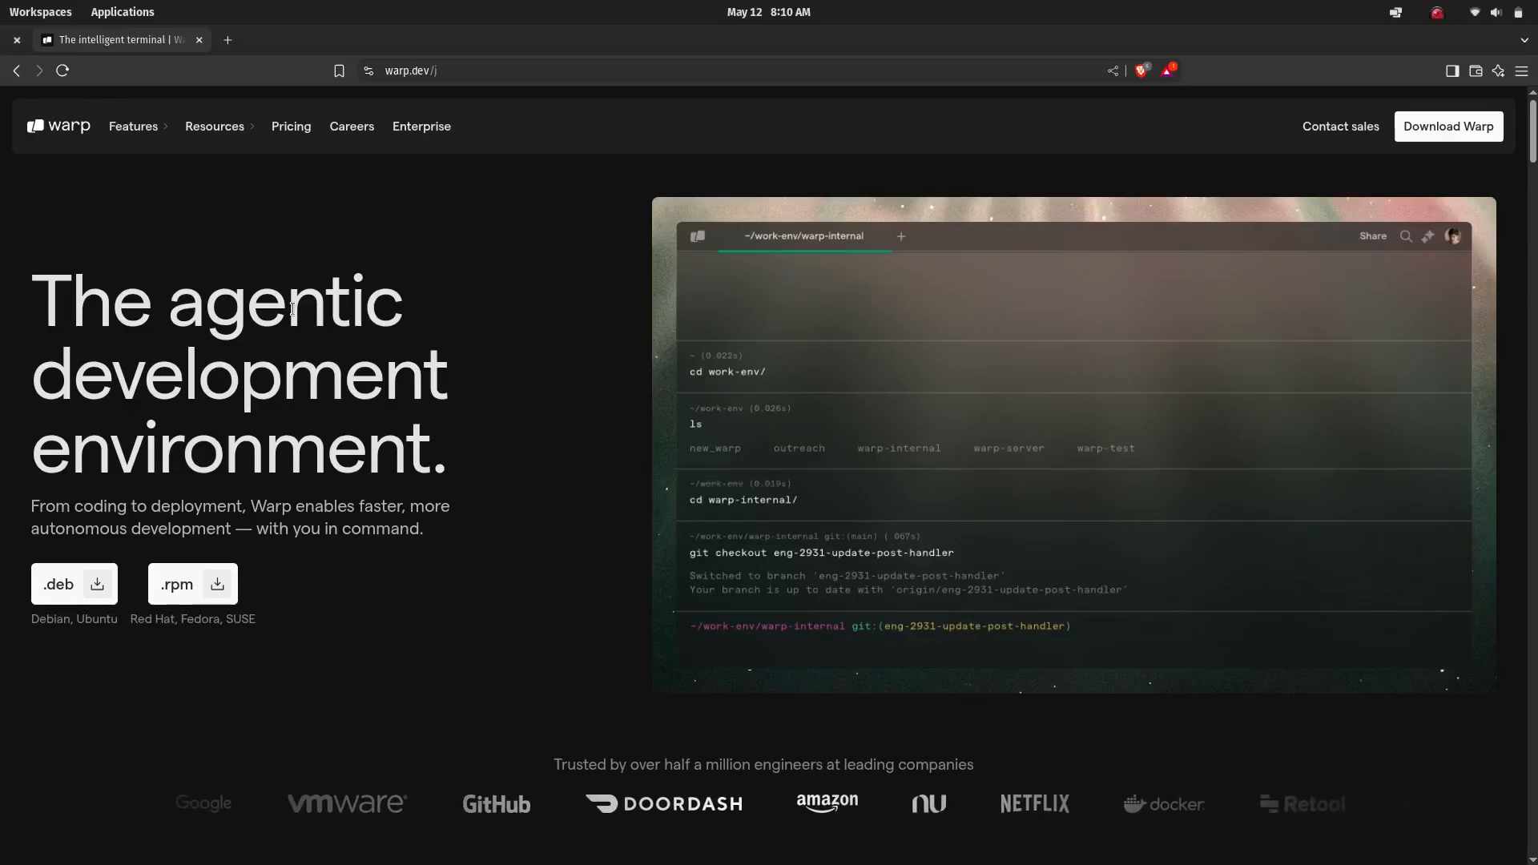
pyautogui.moveTo(32, 299); pyautogui.dragTo(447, 475)
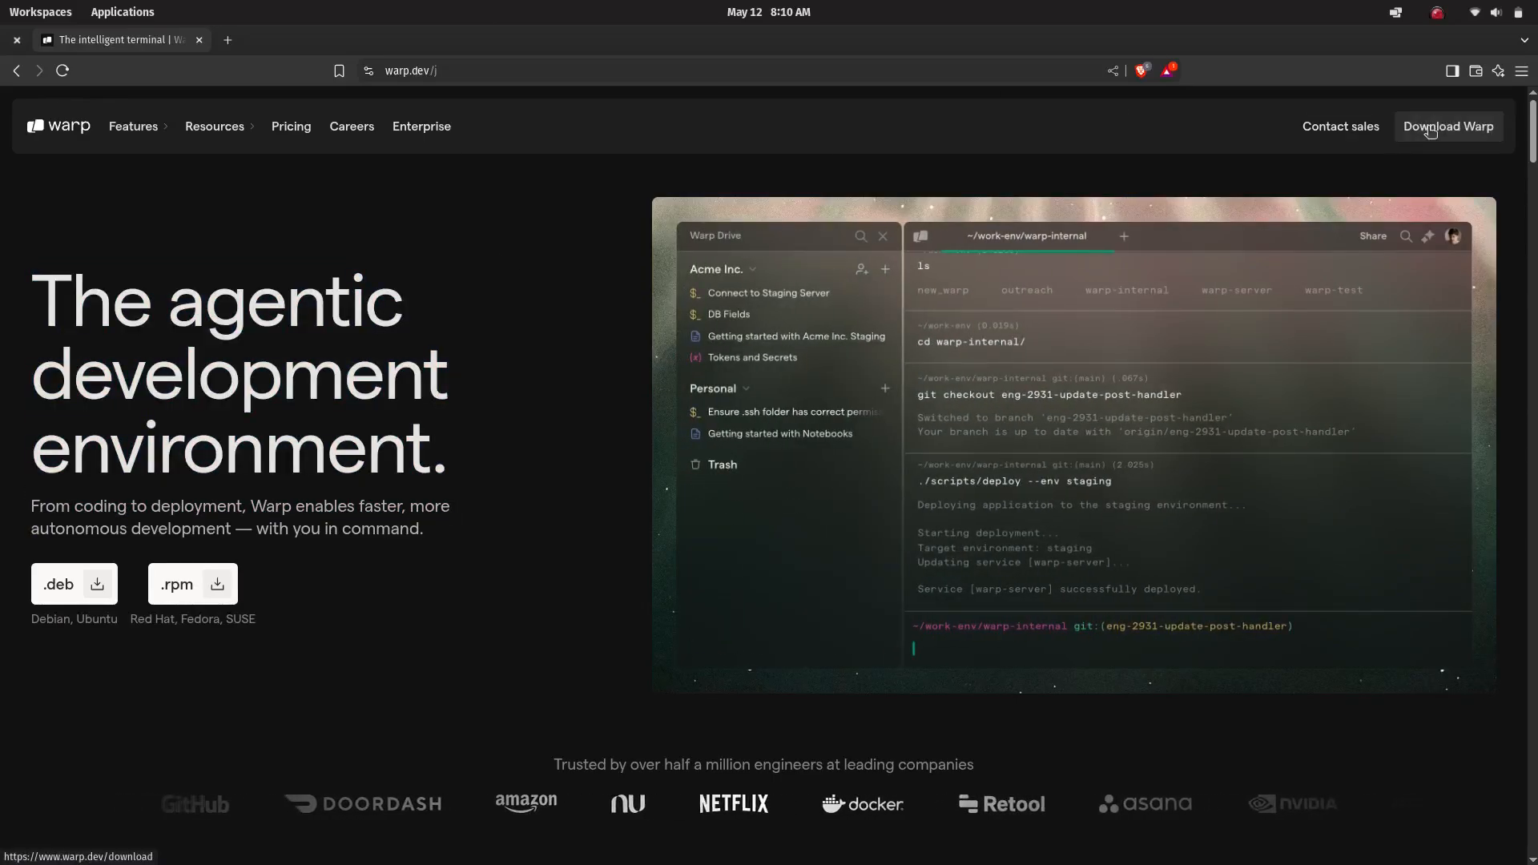
# Step: Go to the downloads page and highlight the Linux .deb, .rpm and AppImage formats
pyautogui.click(1448, 125)
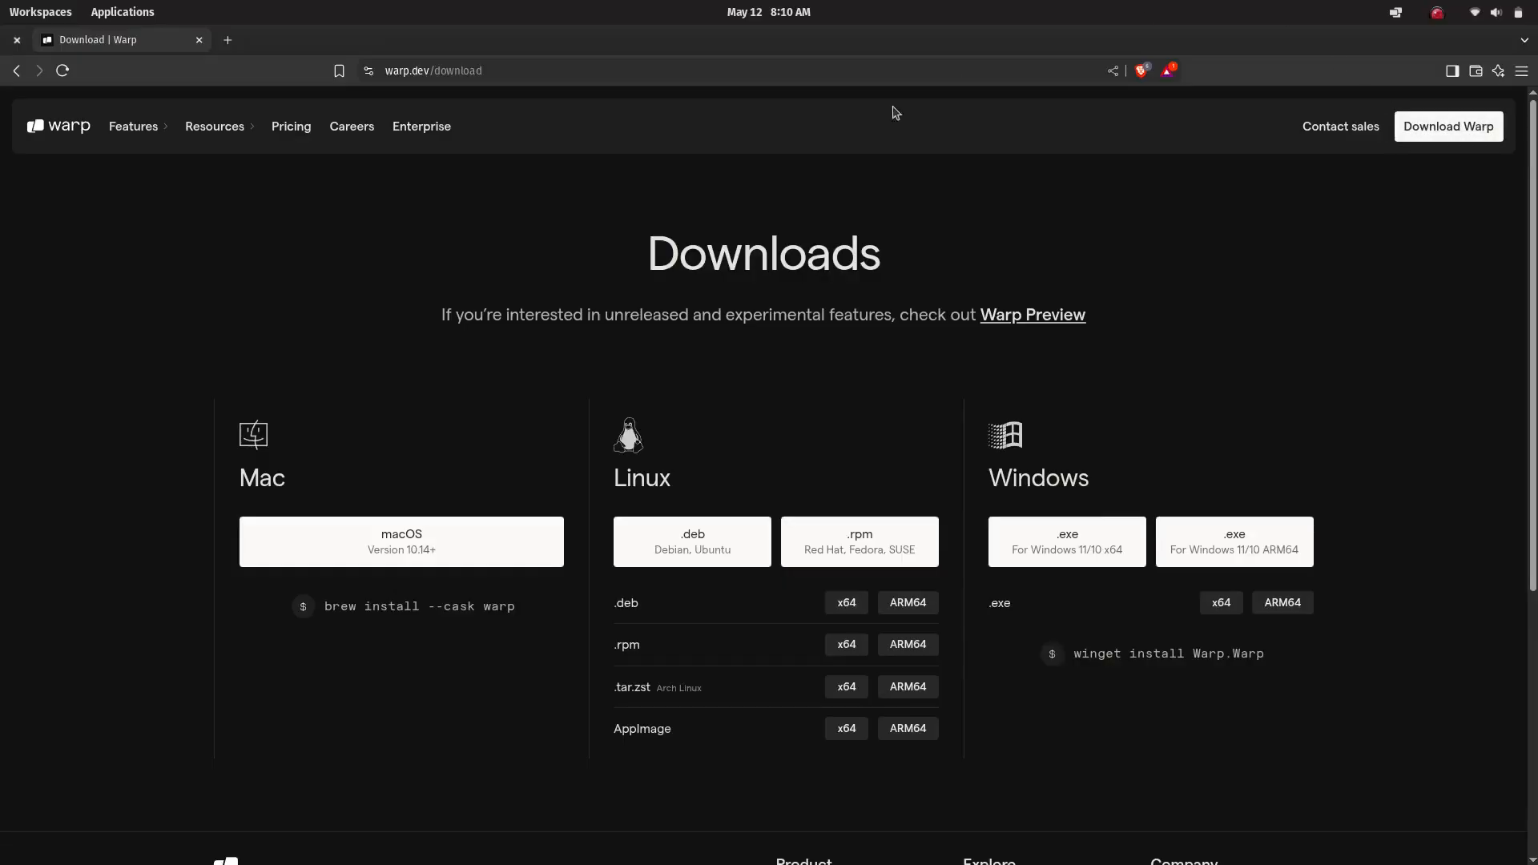
pyautogui.moveTo(782, 179)
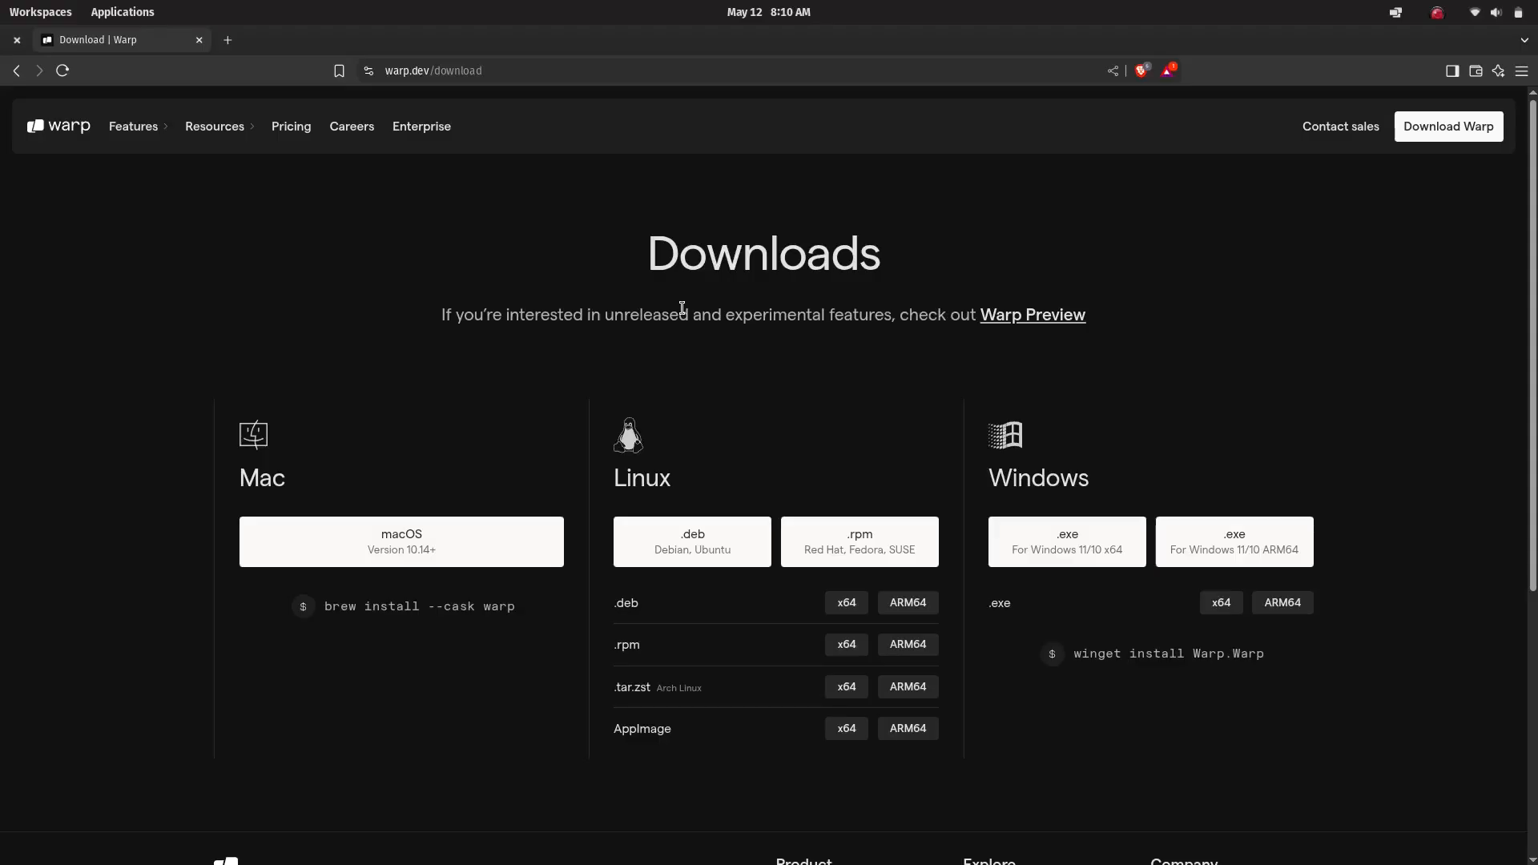
pyautogui.scroll(-3)
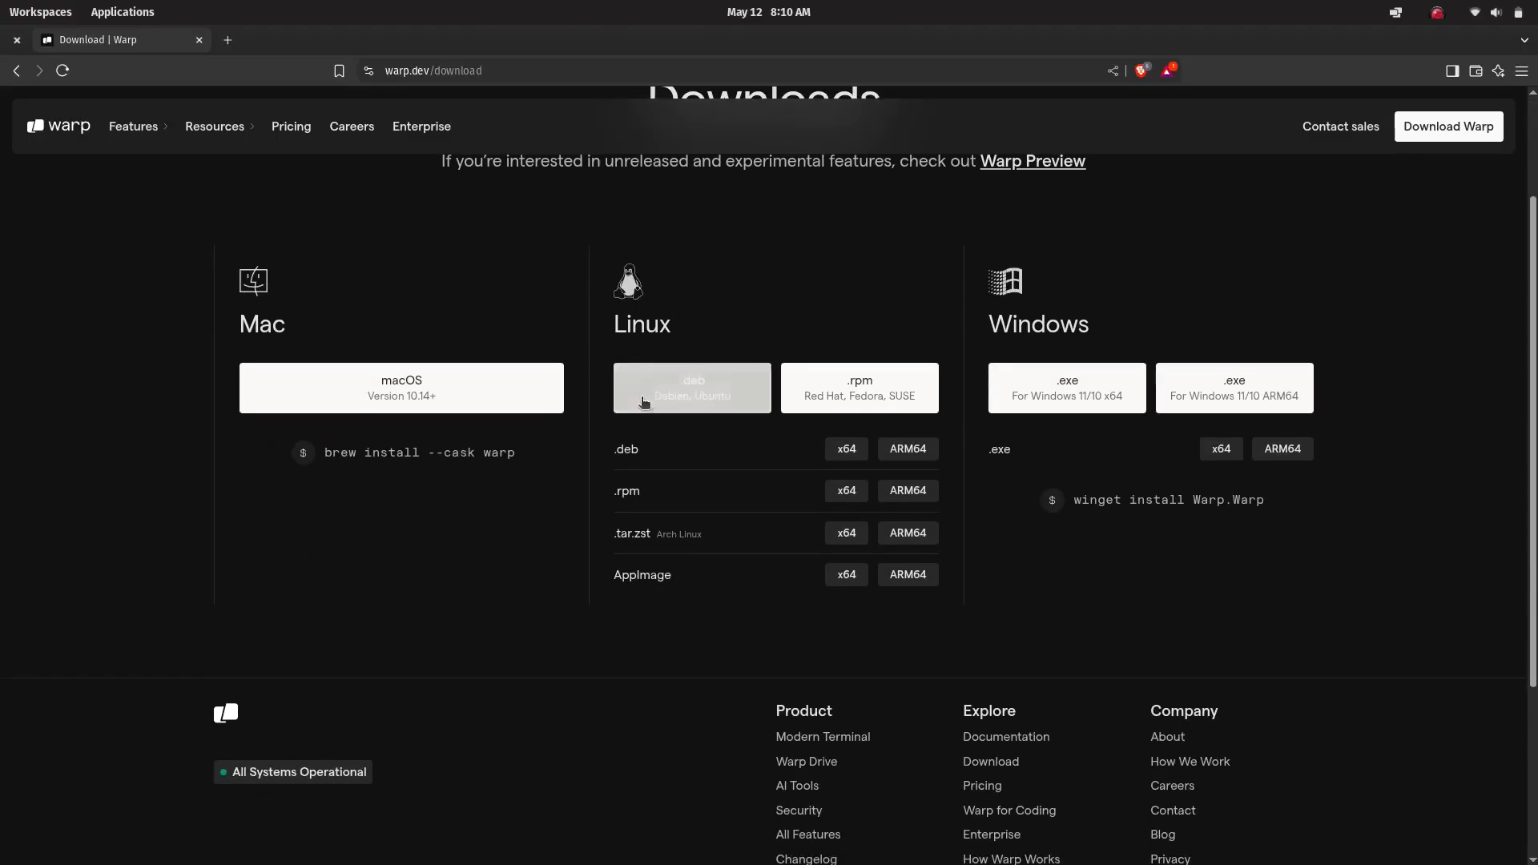
pyautogui.moveTo(622, 465)
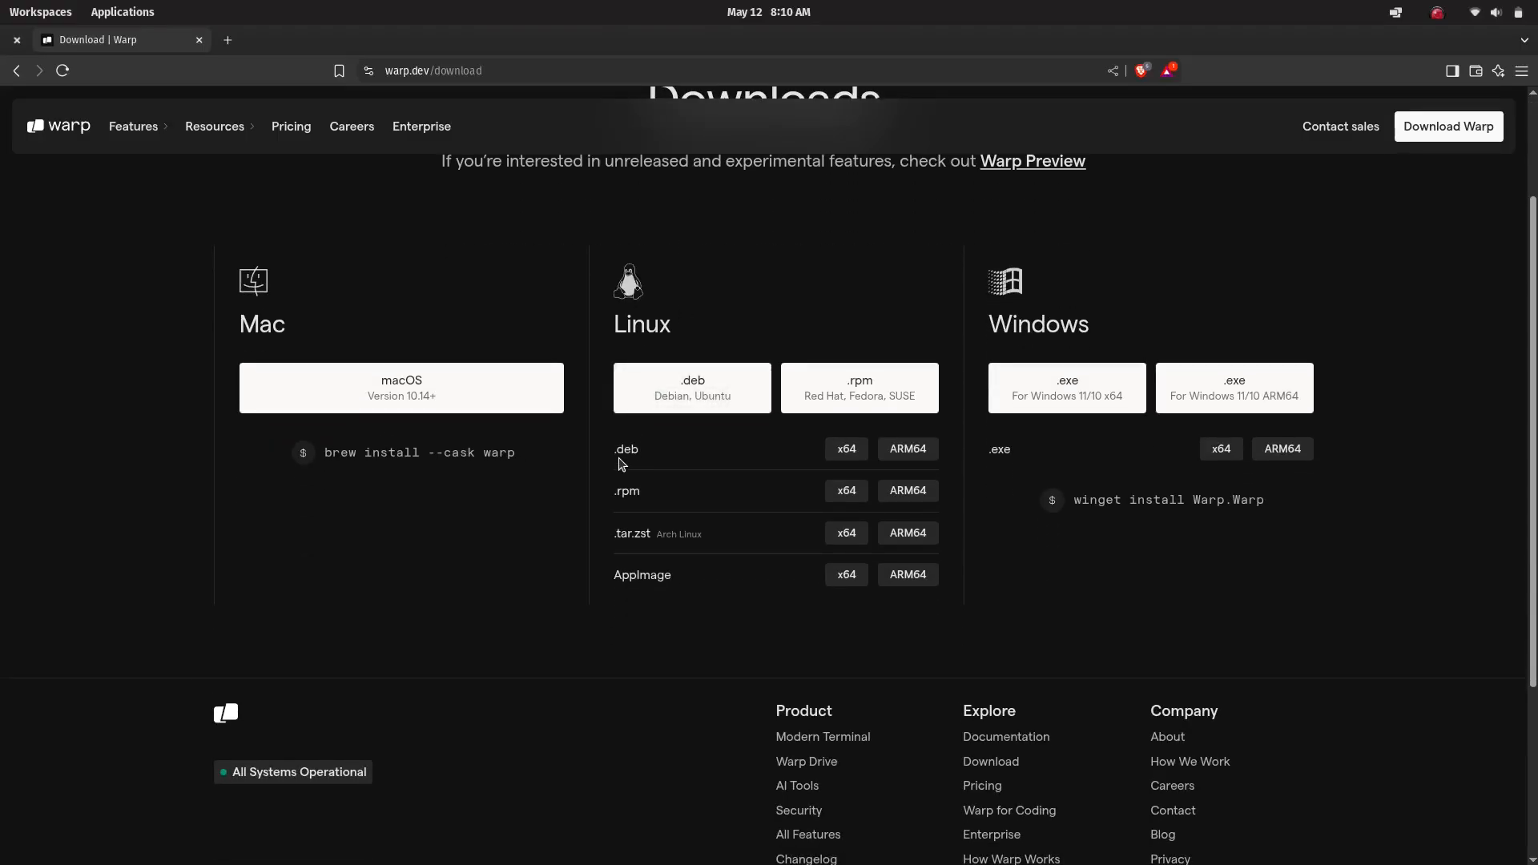
pyautogui.doubleClick(625, 448)
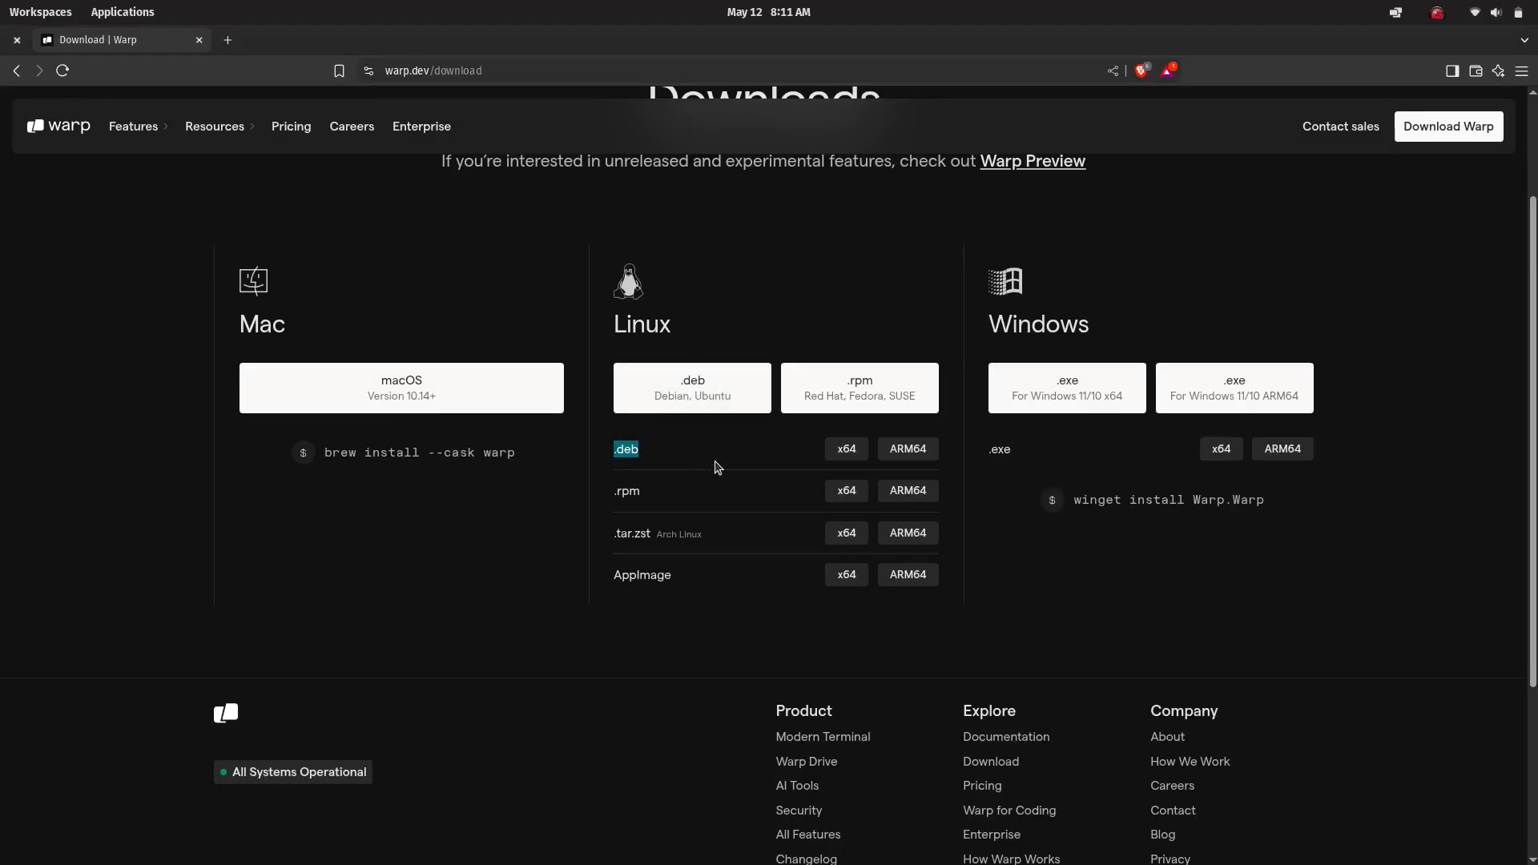
pyautogui.moveTo(631, 493)
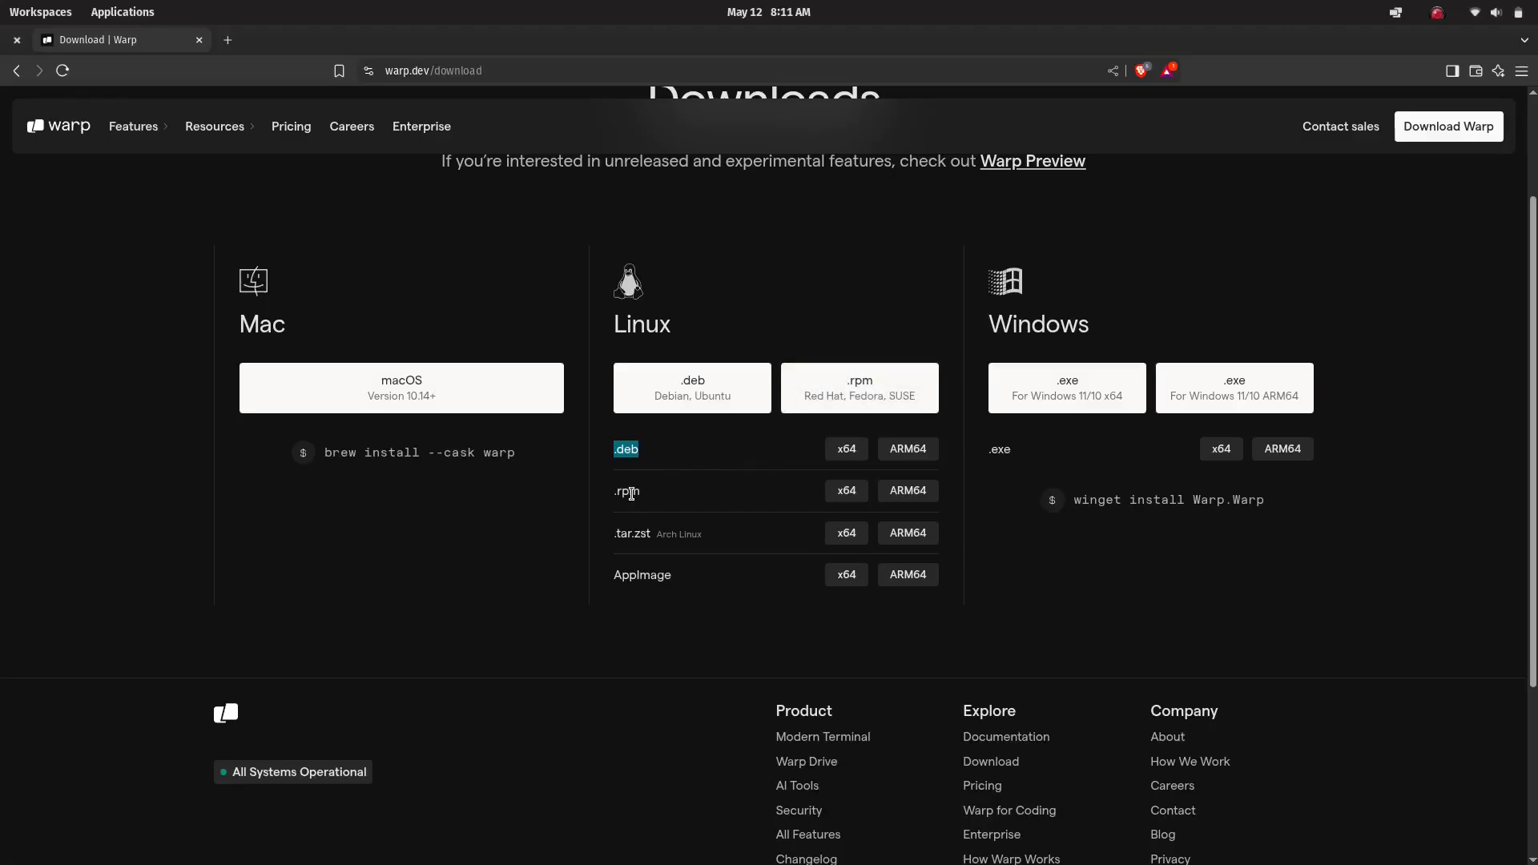
pyautogui.doubleClick(626, 492)
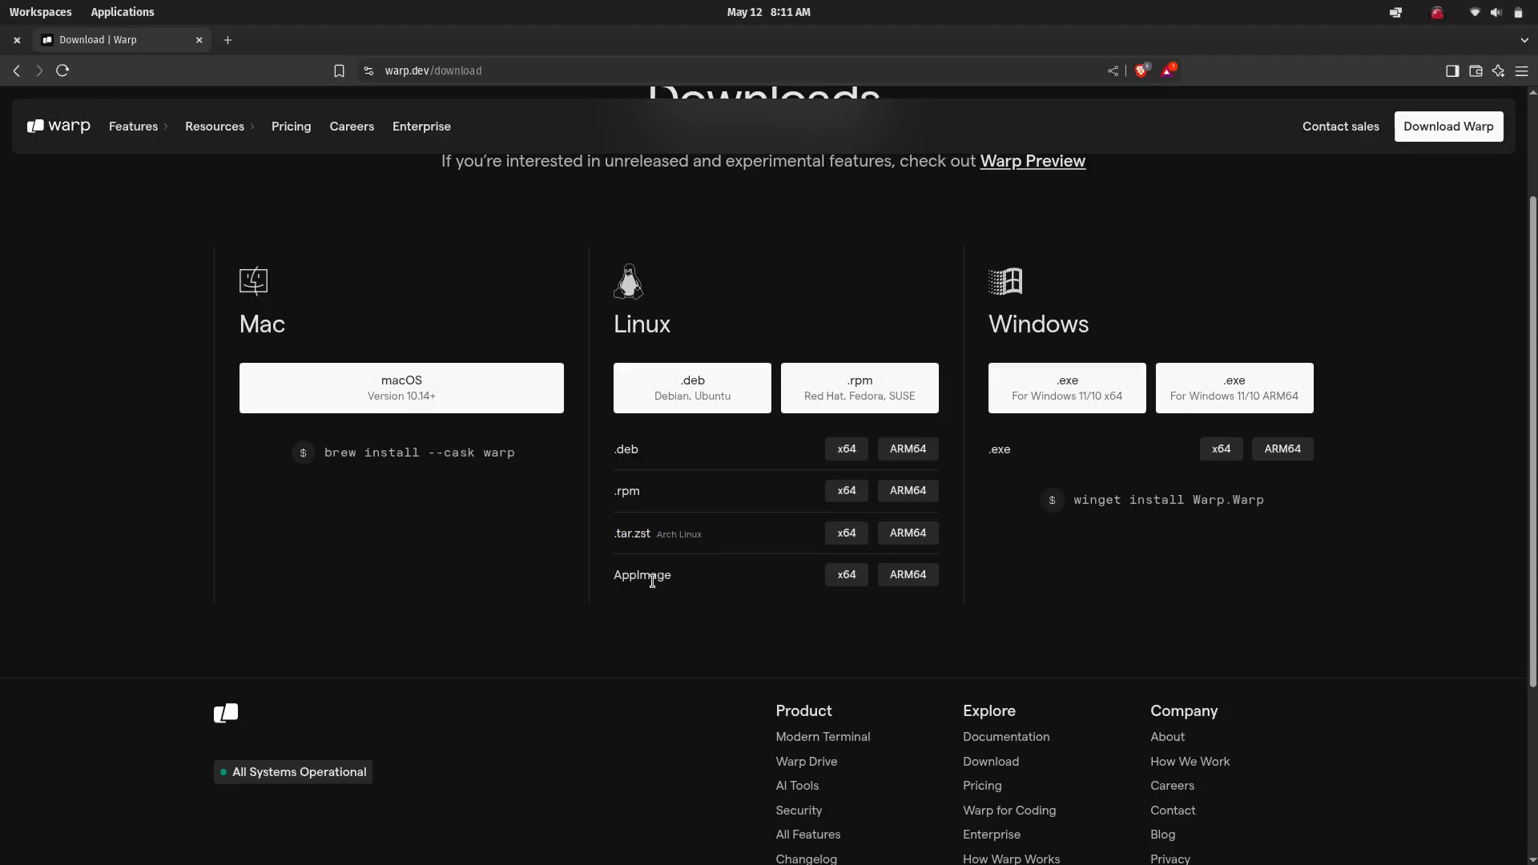
pyautogui.doubleClick(642, 575)
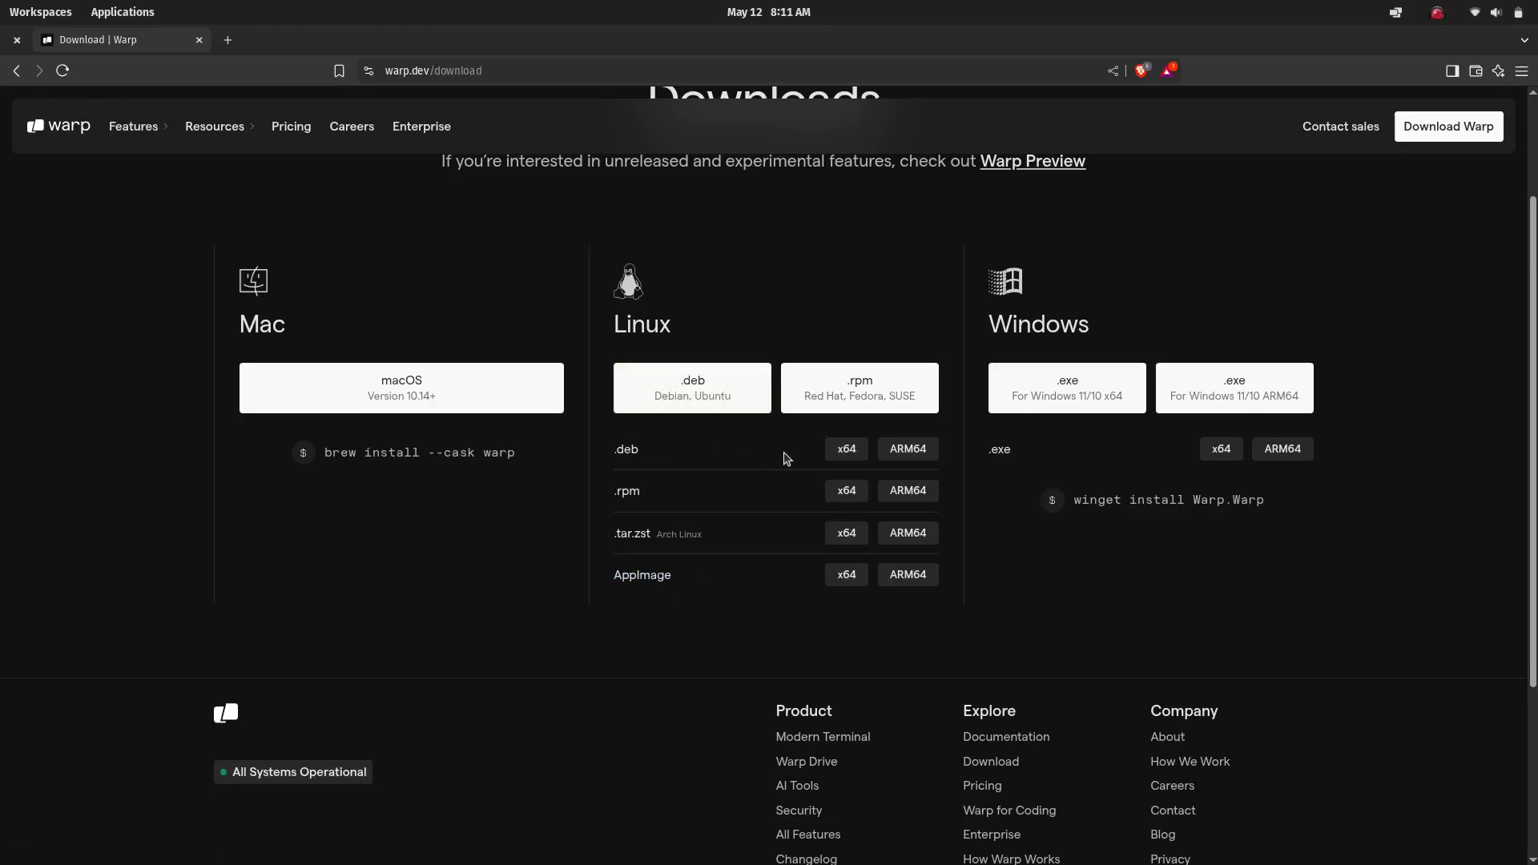
pyautogui.moveTo(821, 453)
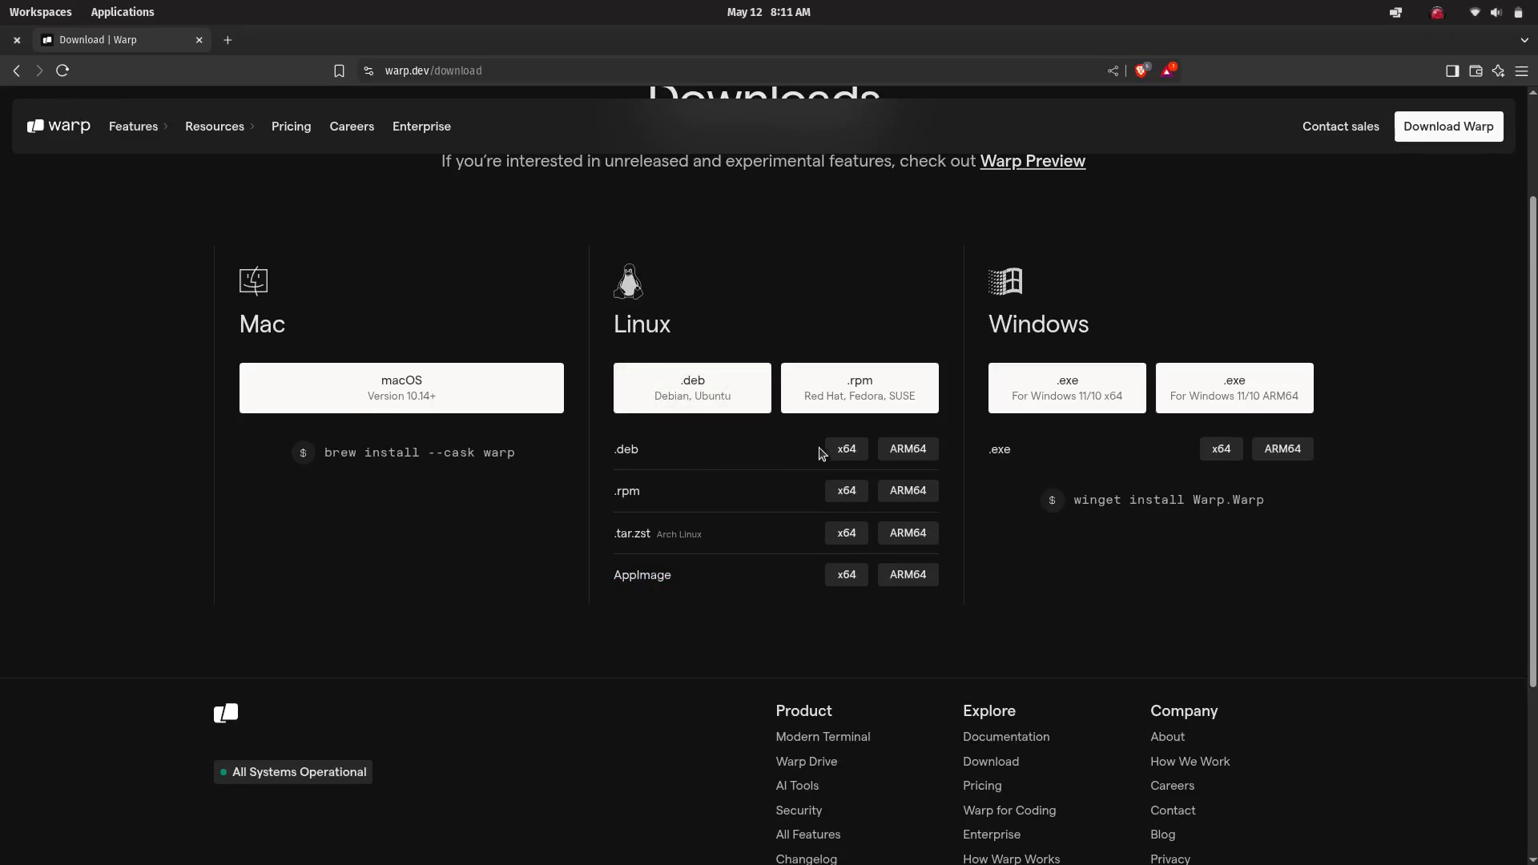
# Step: Download the Linux x64 .deb package of Warp and save it into Downloads
pyautogui.click(846, 448)
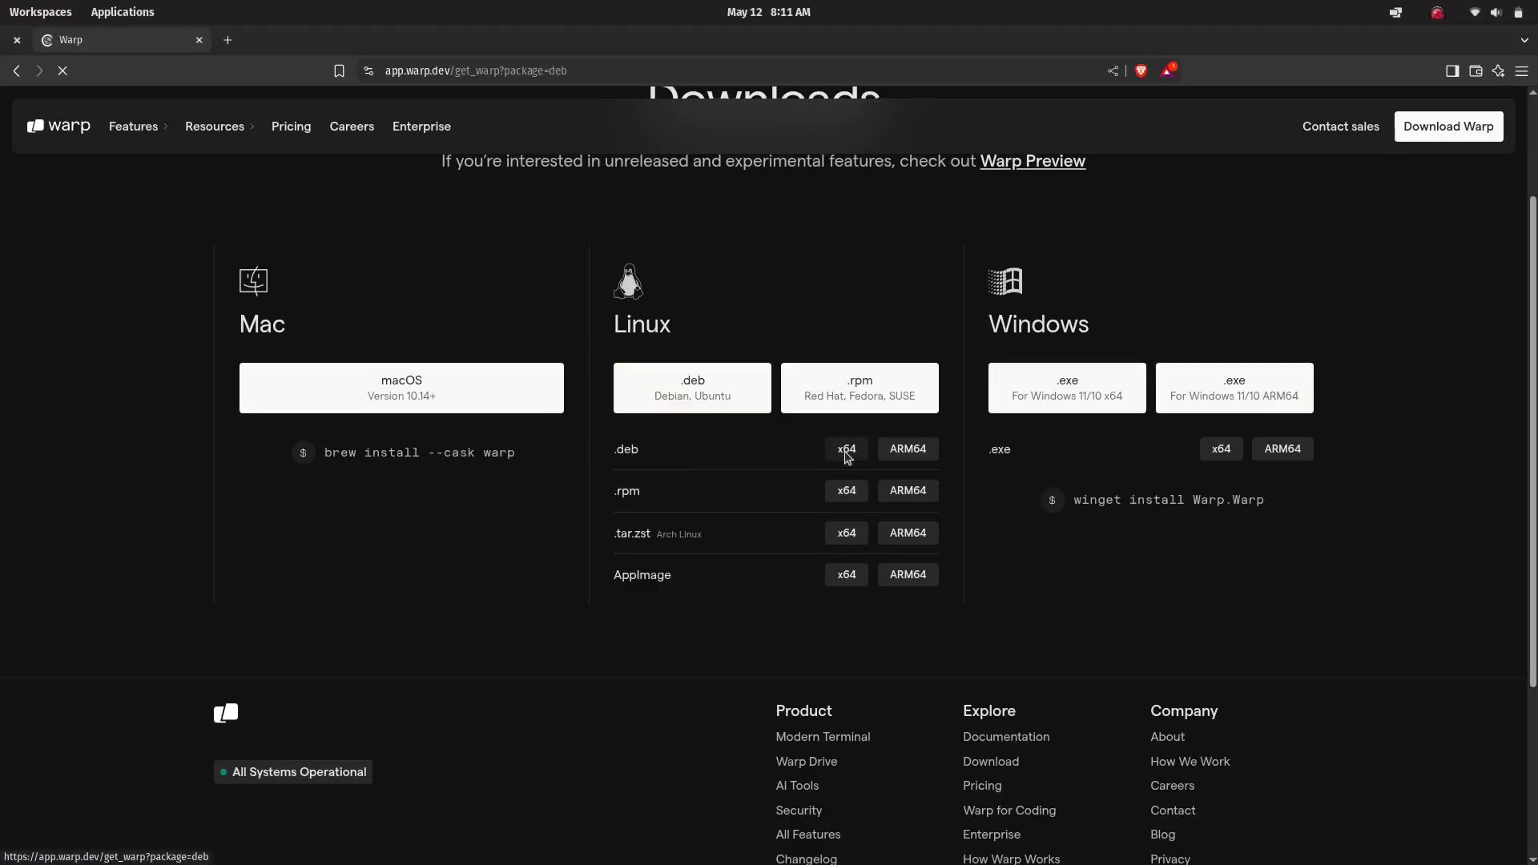
pyautogui.click(846, 448)
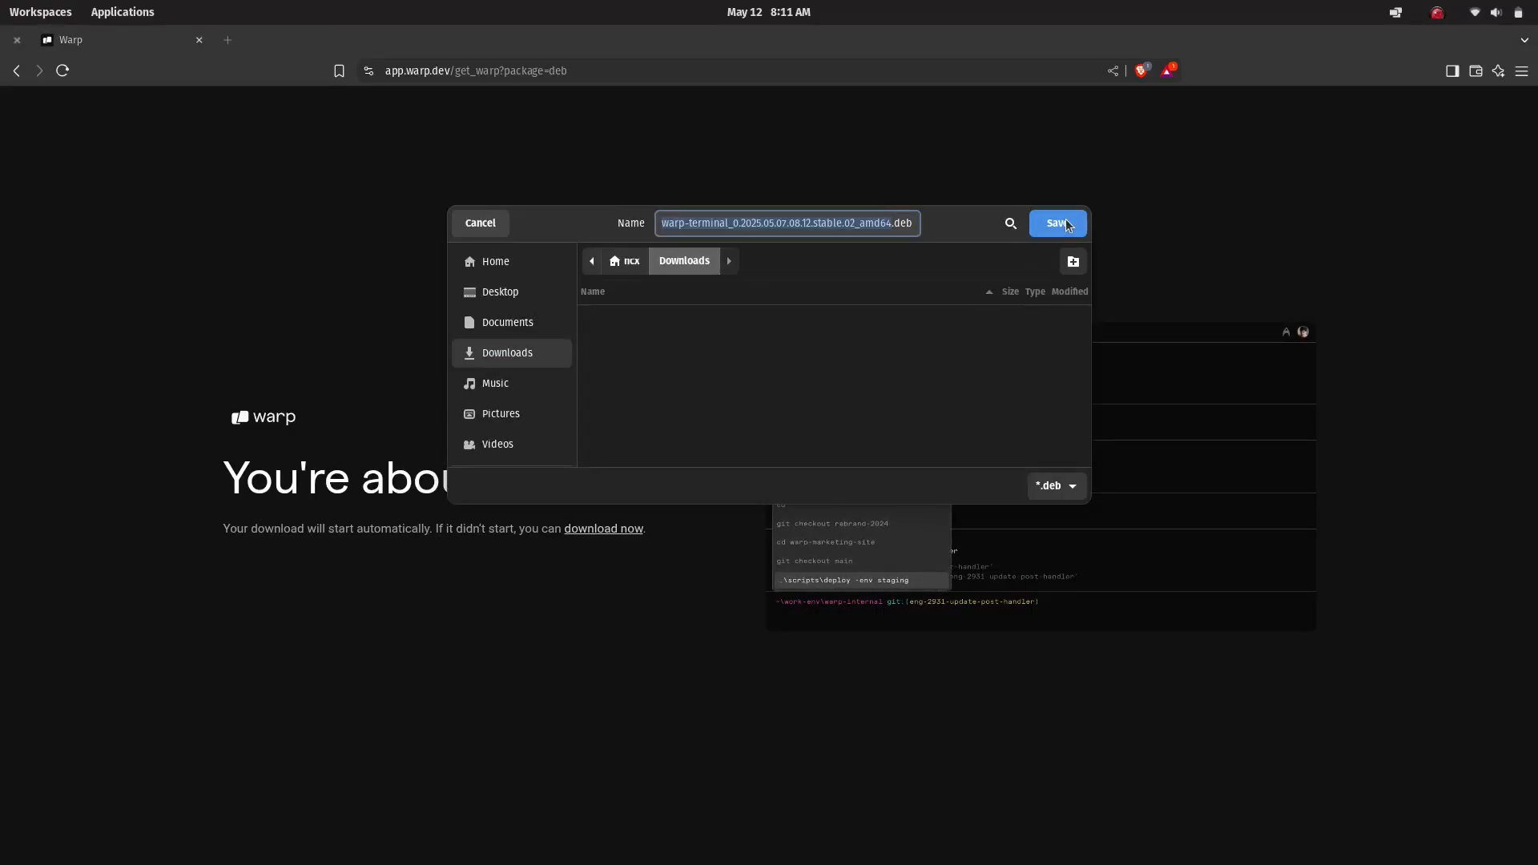
pyautogui.click(1058, 223)
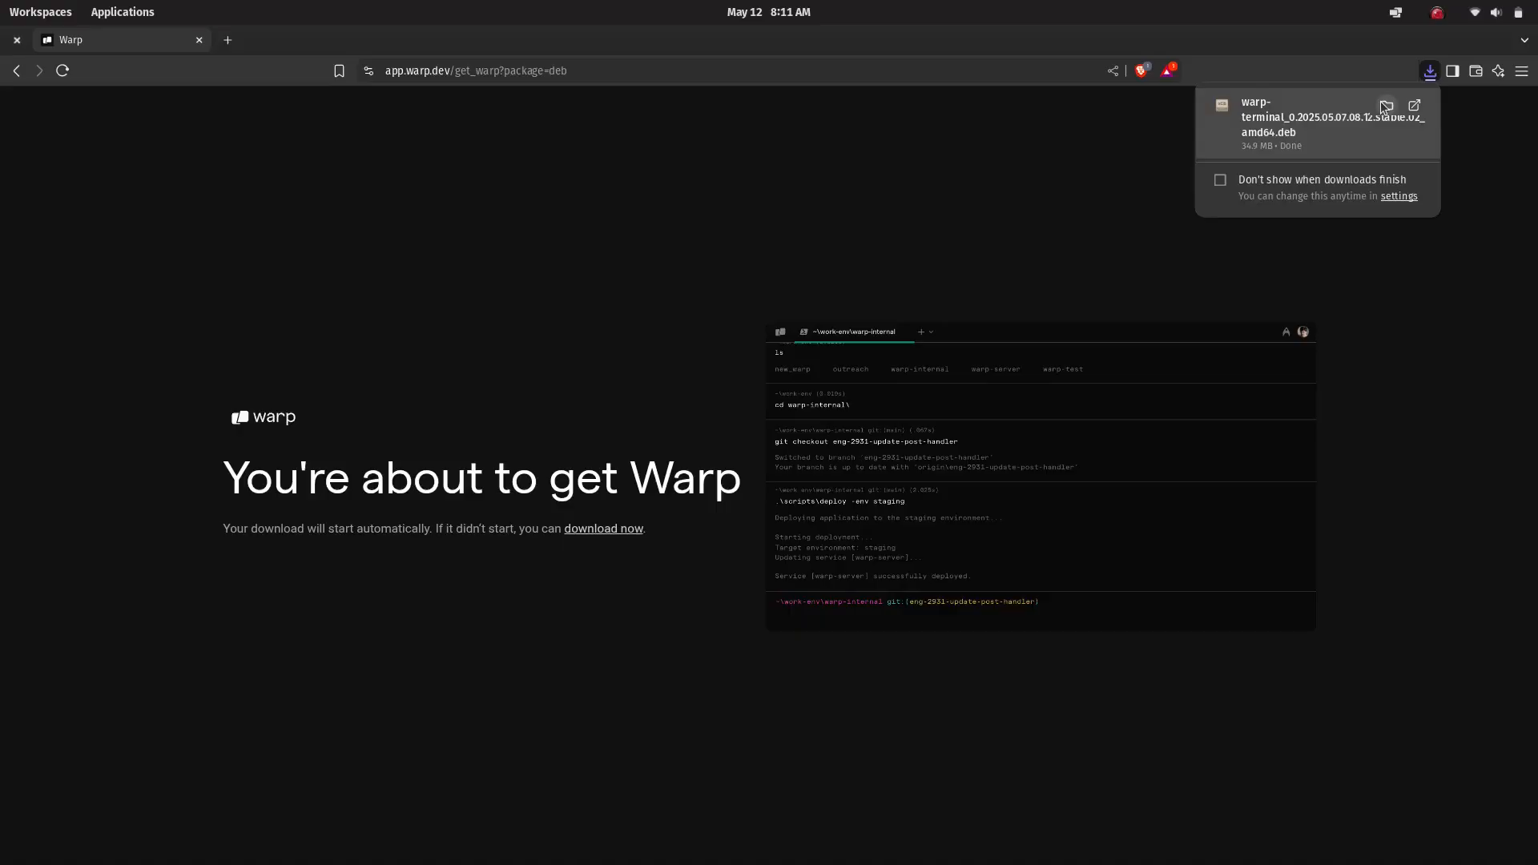
# Step: Locate the warp-terminal .deb in Downloads and open it with Eddy
pyautogui.click(1386, 106)
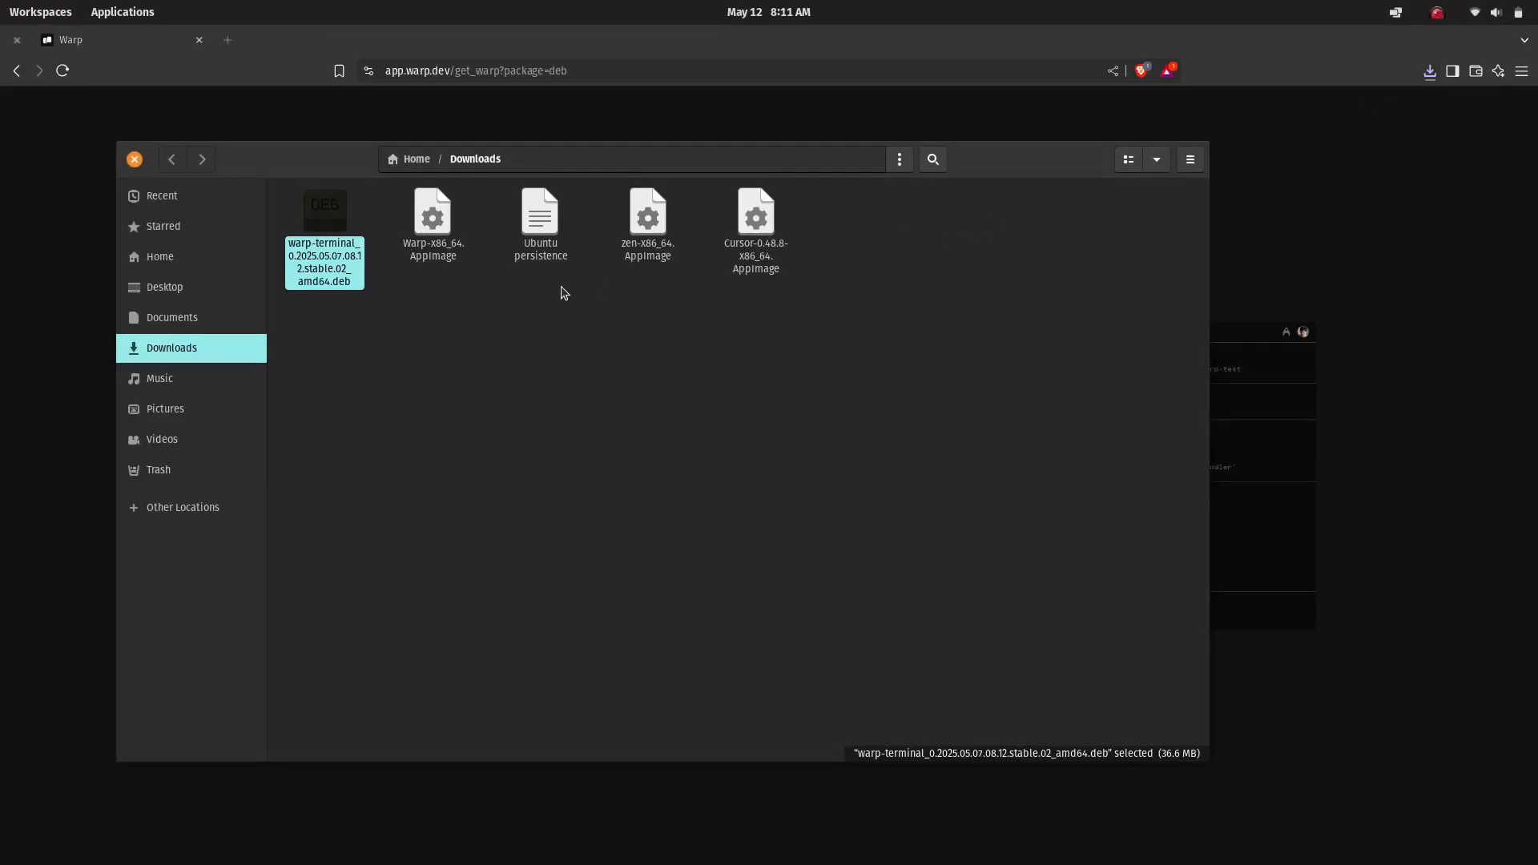
pyautogui.click(467, 346)
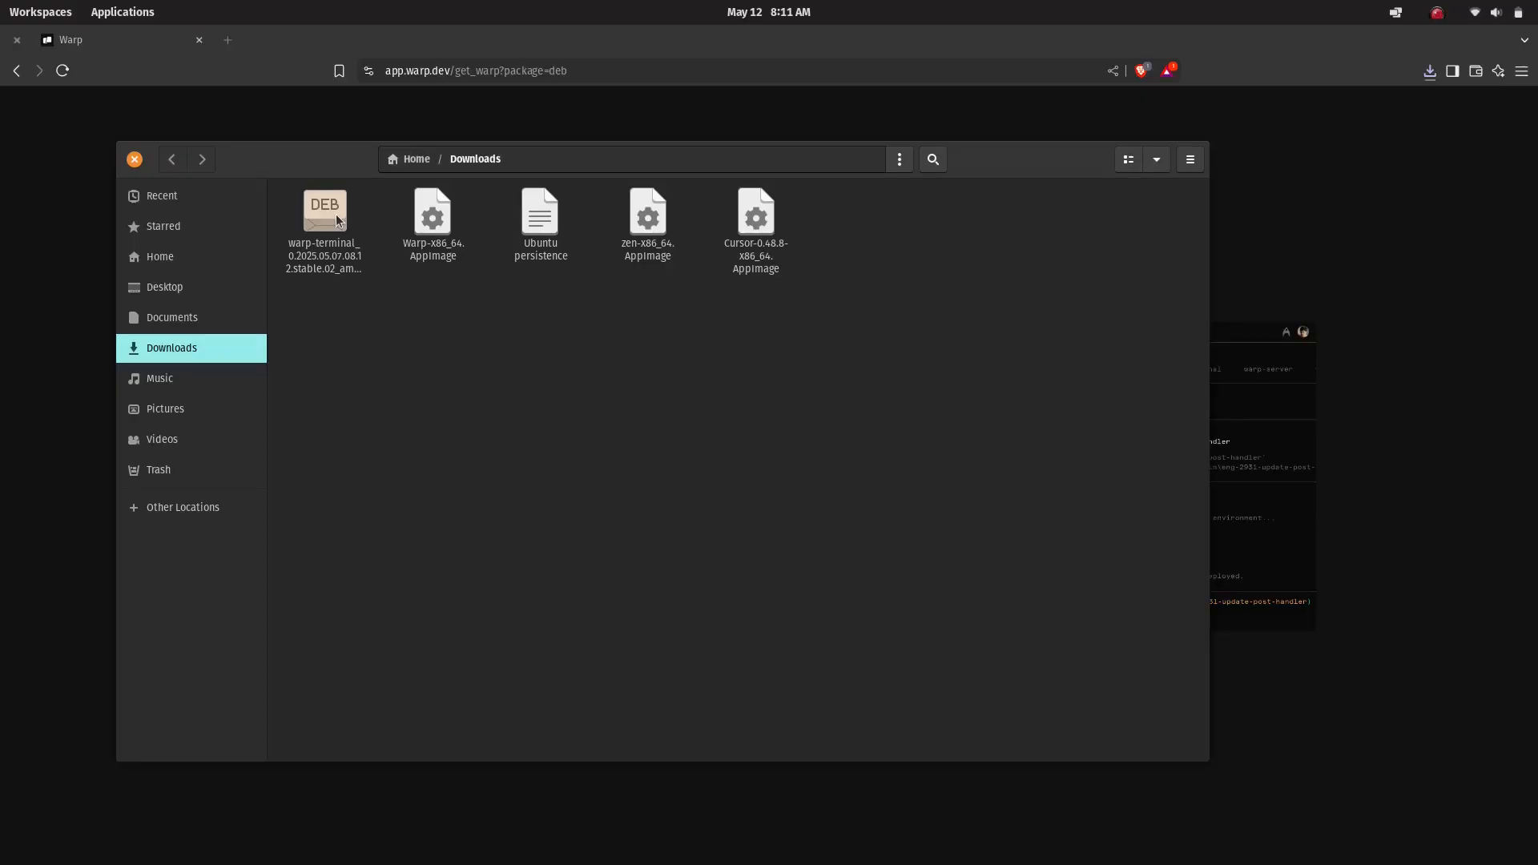
pyautogui.rightClick(323, 216)
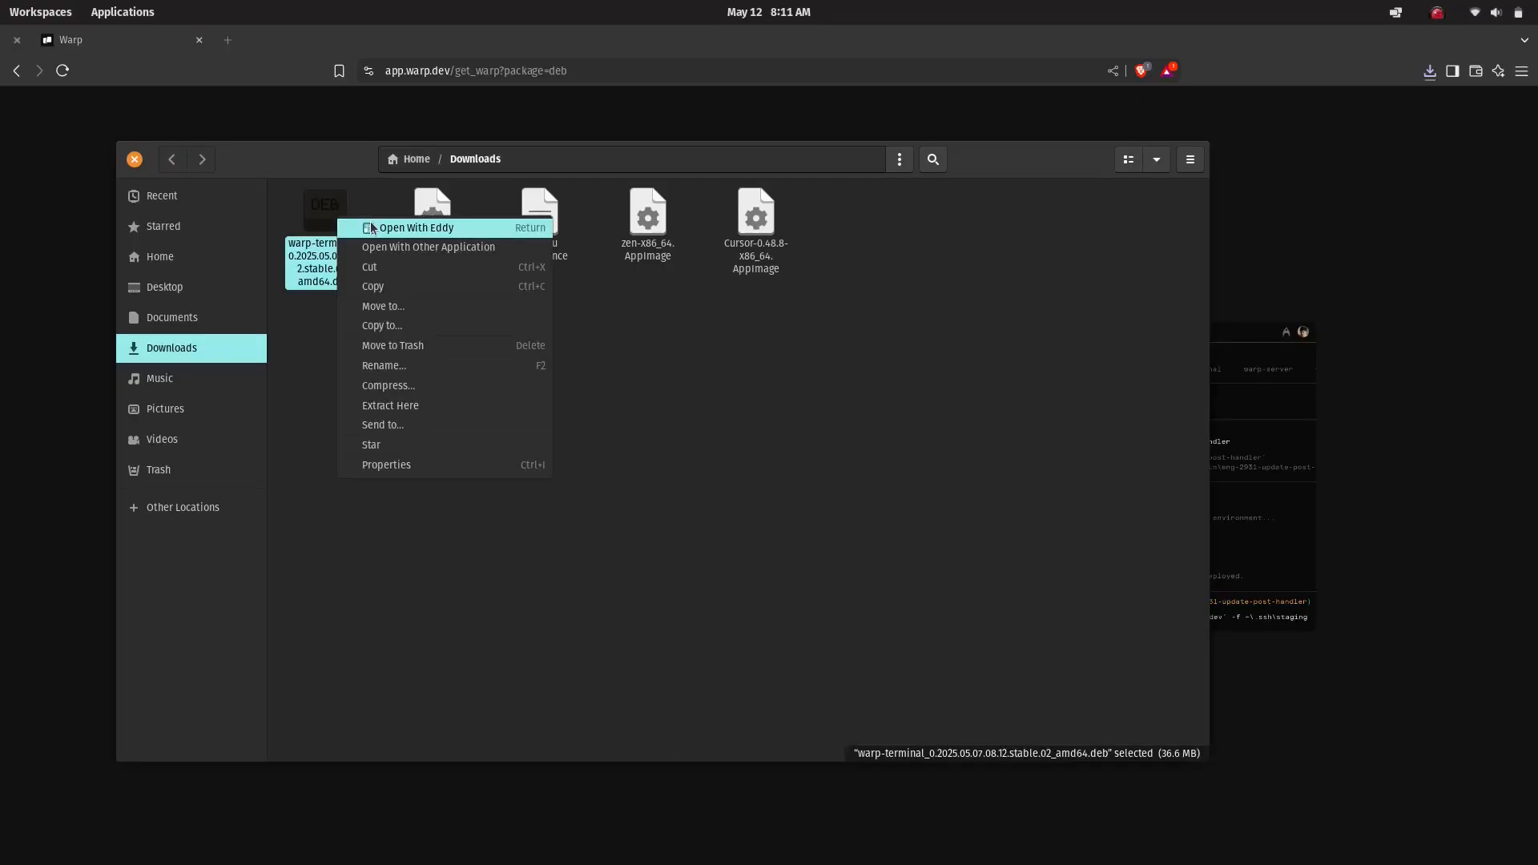
pyautogui.click(416, 227)
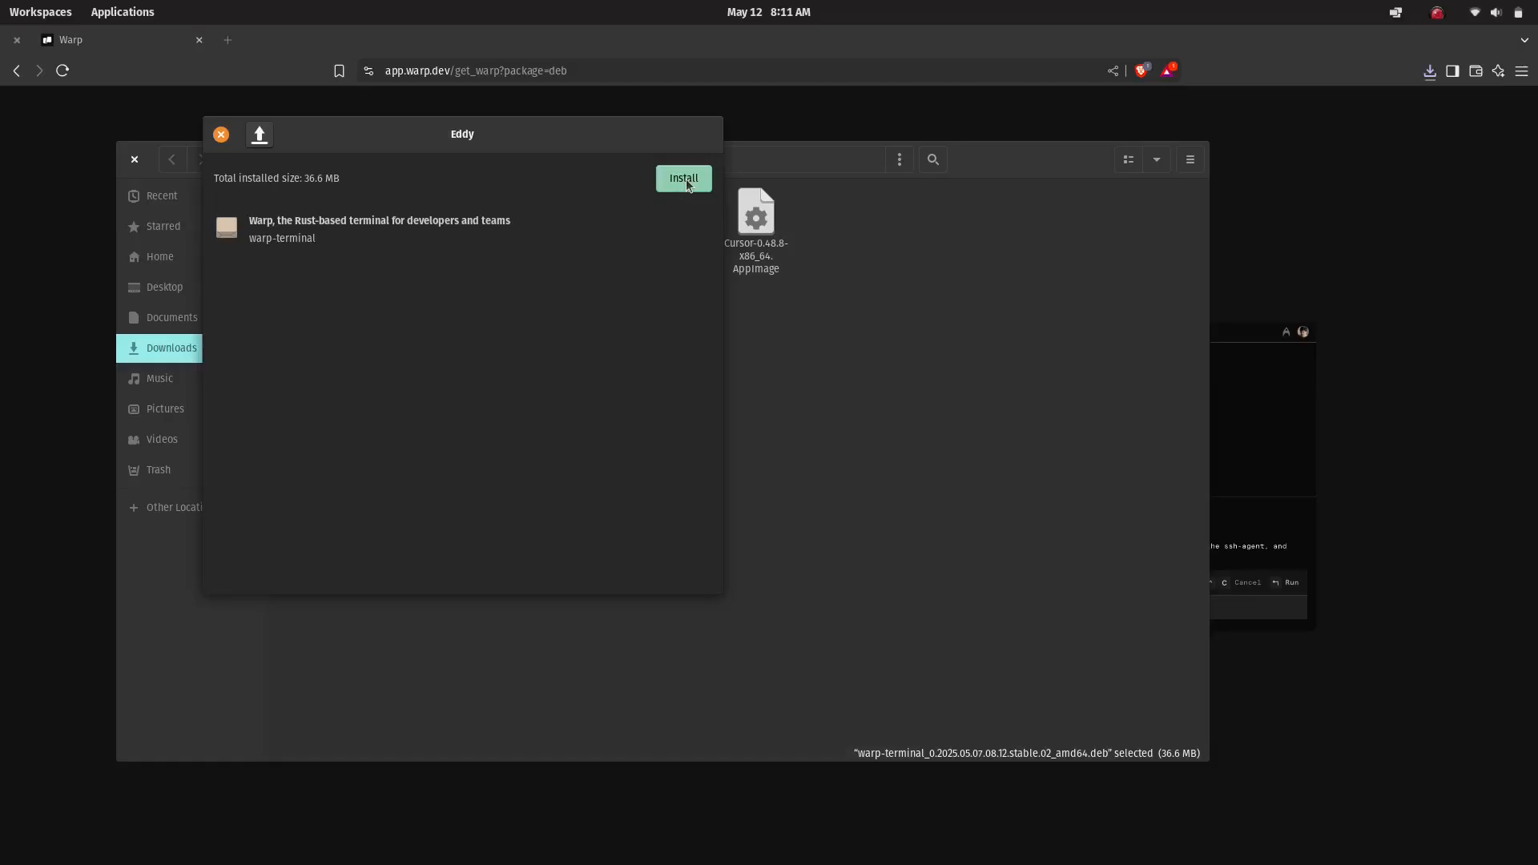
# Step: Install the warp-terminal package, authenticating as super user, then close Eddy
pyautogui.click(682, 178)
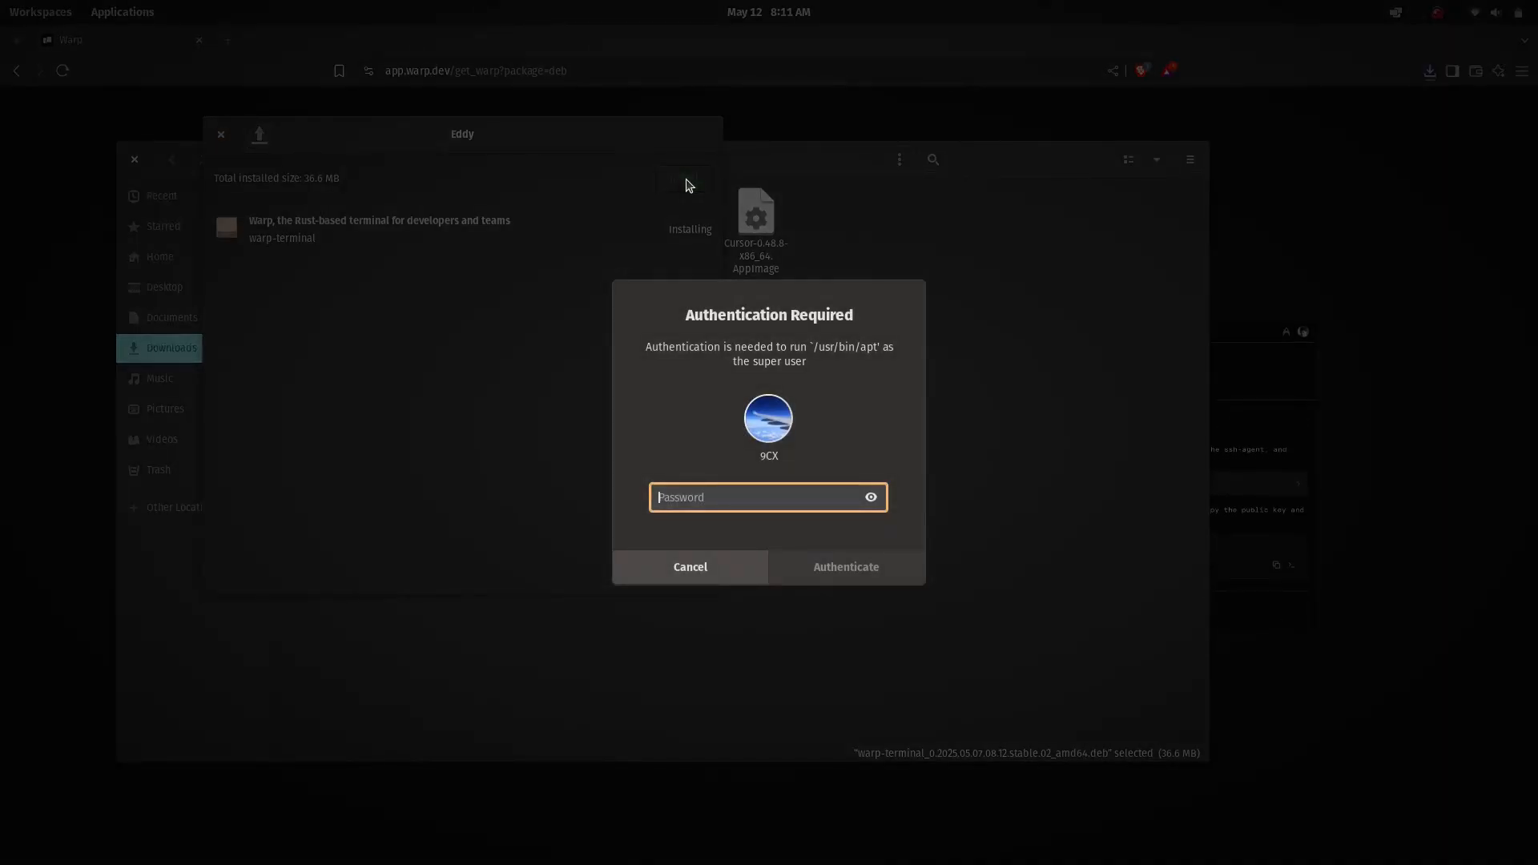
pyautogui.click(689, 567)
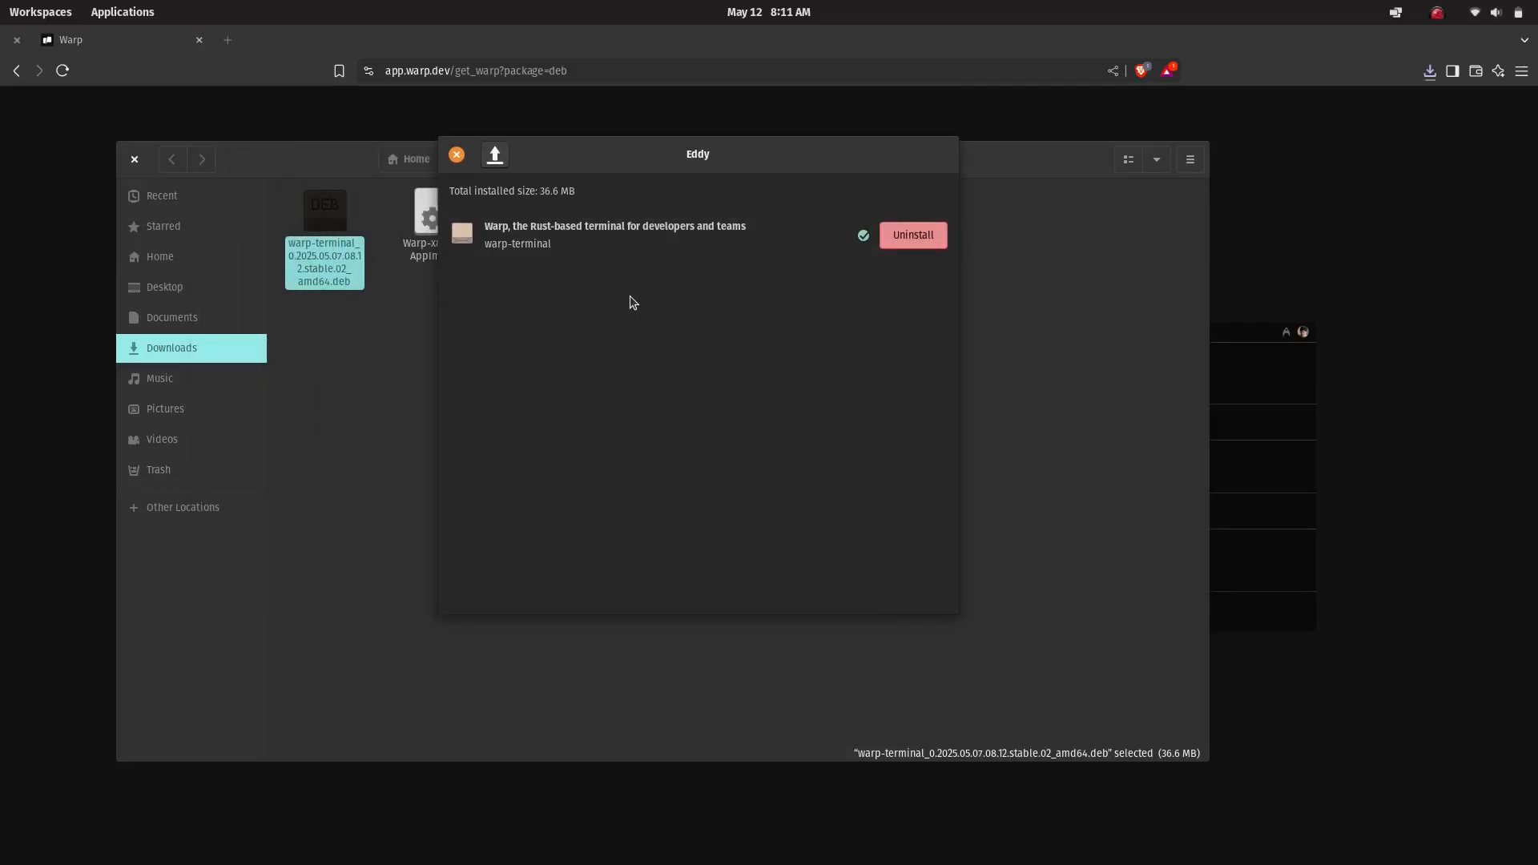
pyautogui.click(457, 155)
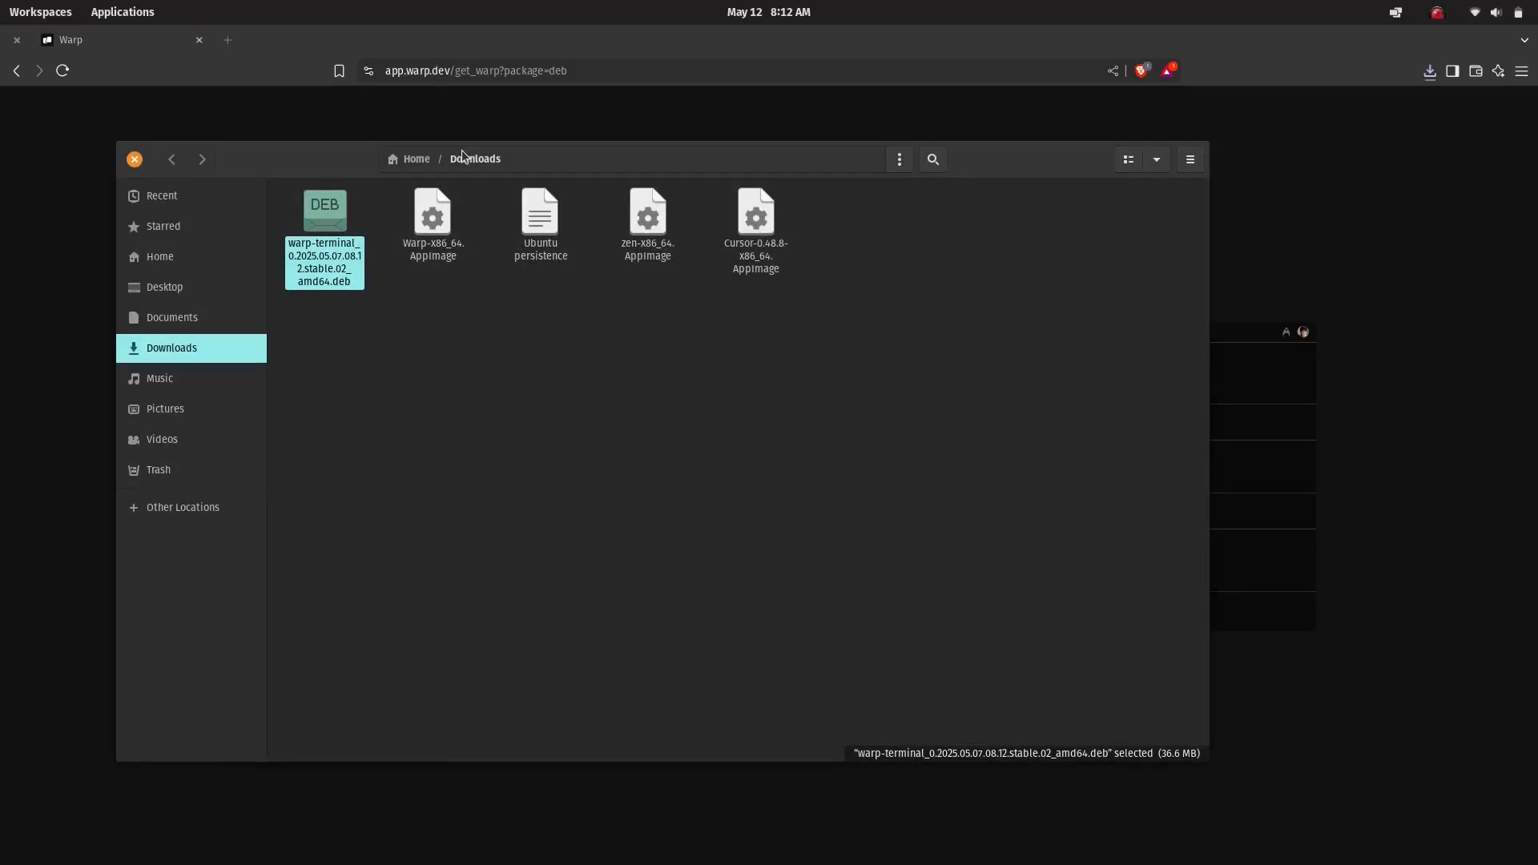
# Step: Note the sudo dpkg -i package_name.deb alternative, then launch Warp from the launcher with 'wa'
pyautogui.write('sudo dpkg')
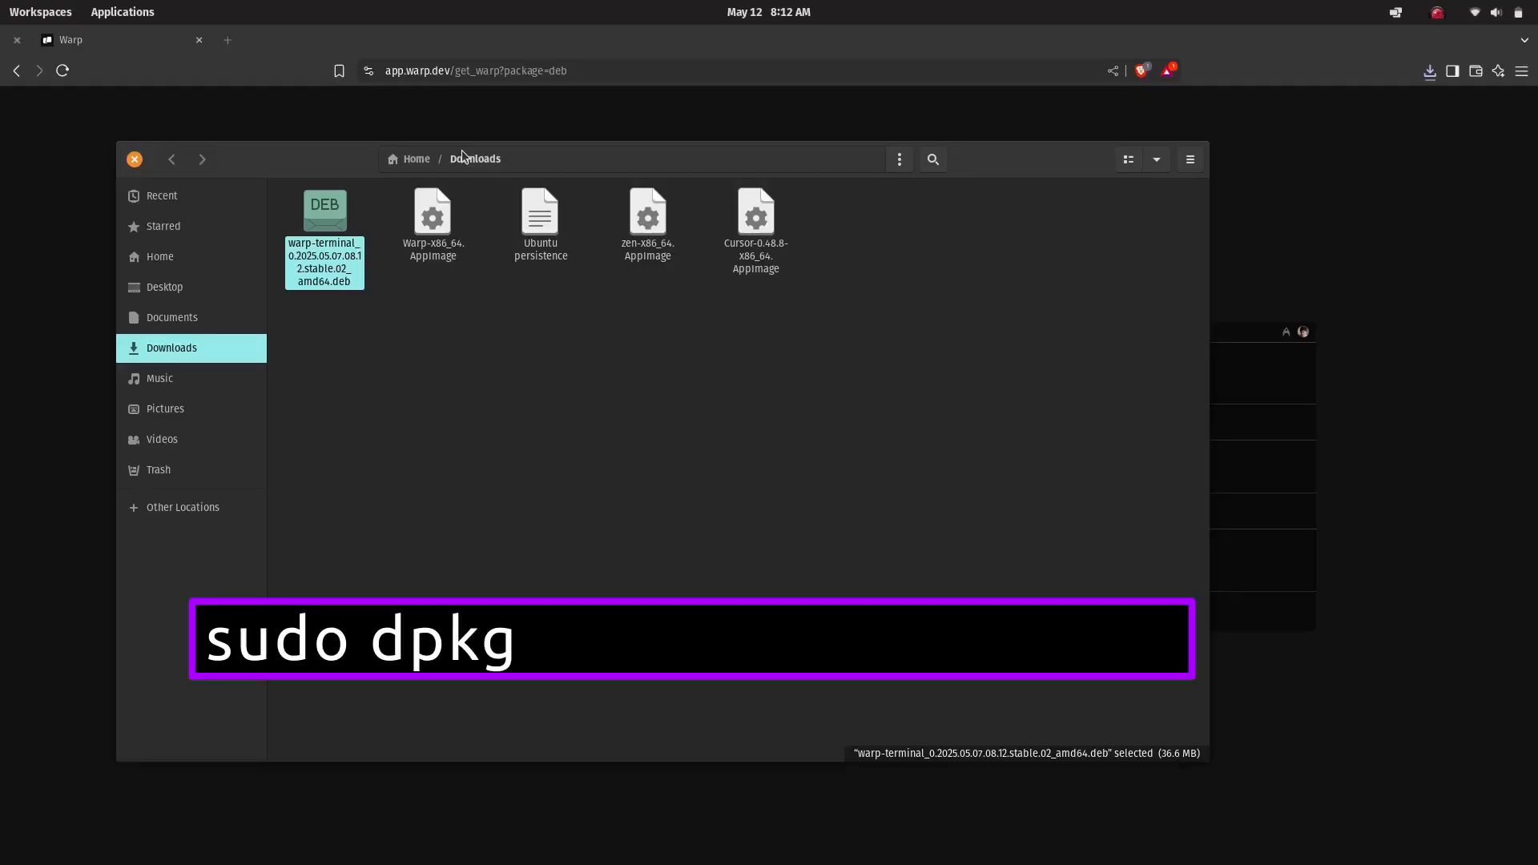
pyautogui.write('-i package_name.deb')
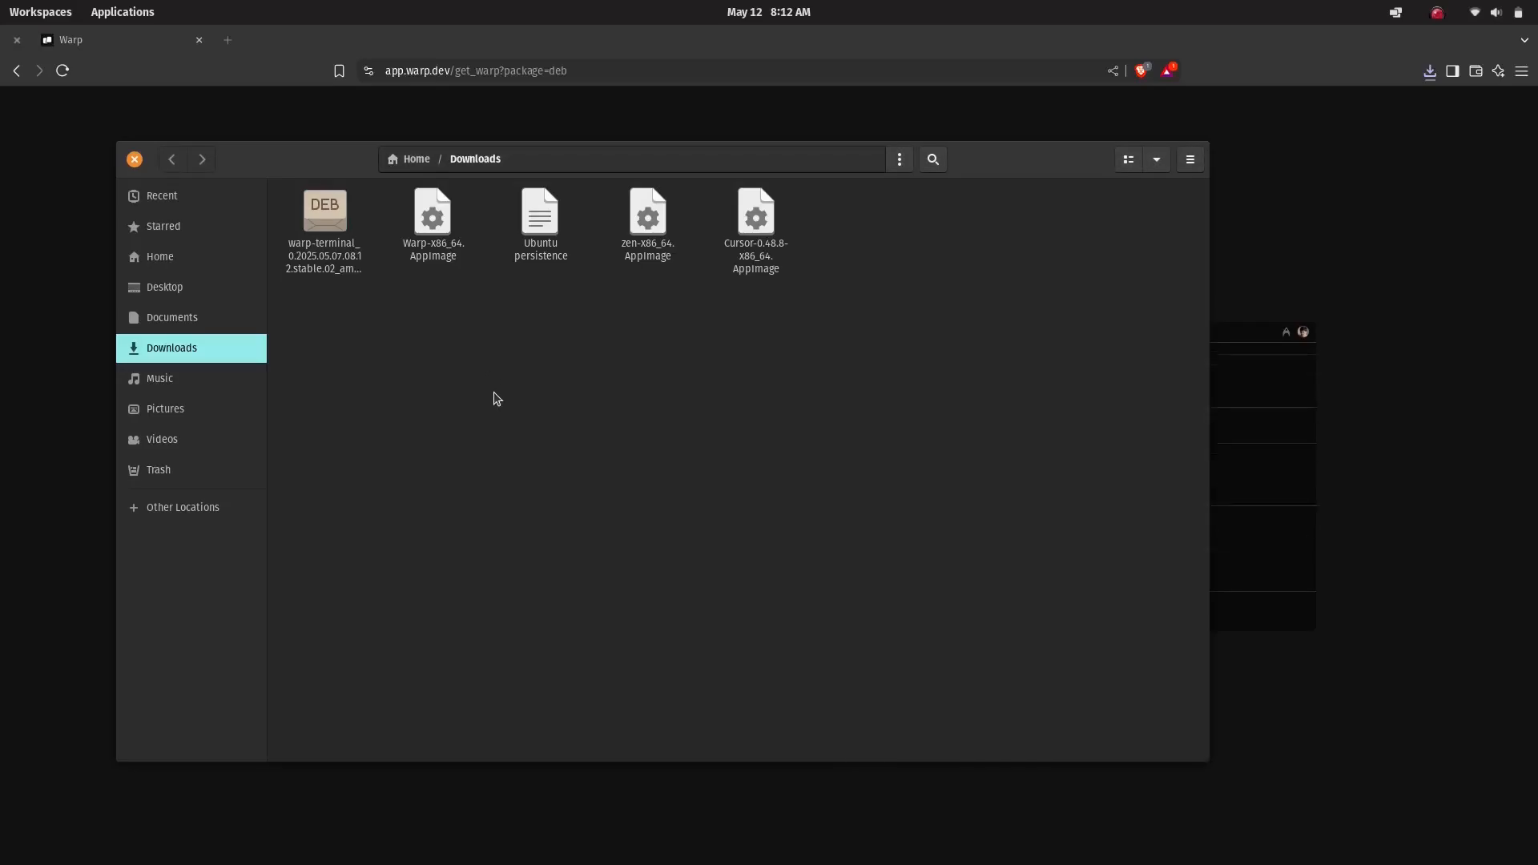
pyautogui.write('wa')
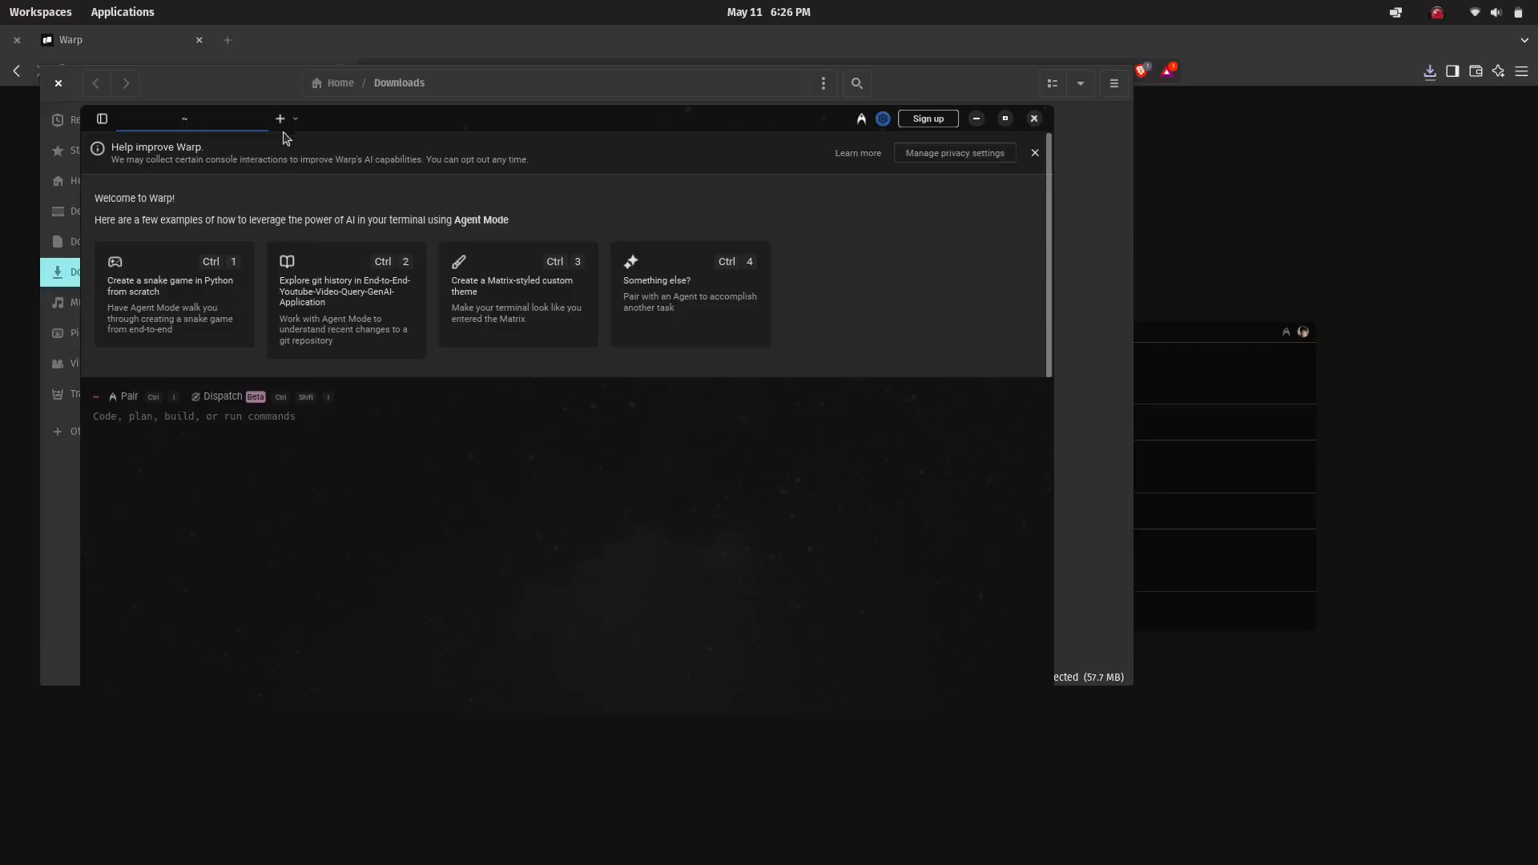
# Step: Maximize the Warp window and enter whoami at the prompt
pyautogui.click(1004, 119)
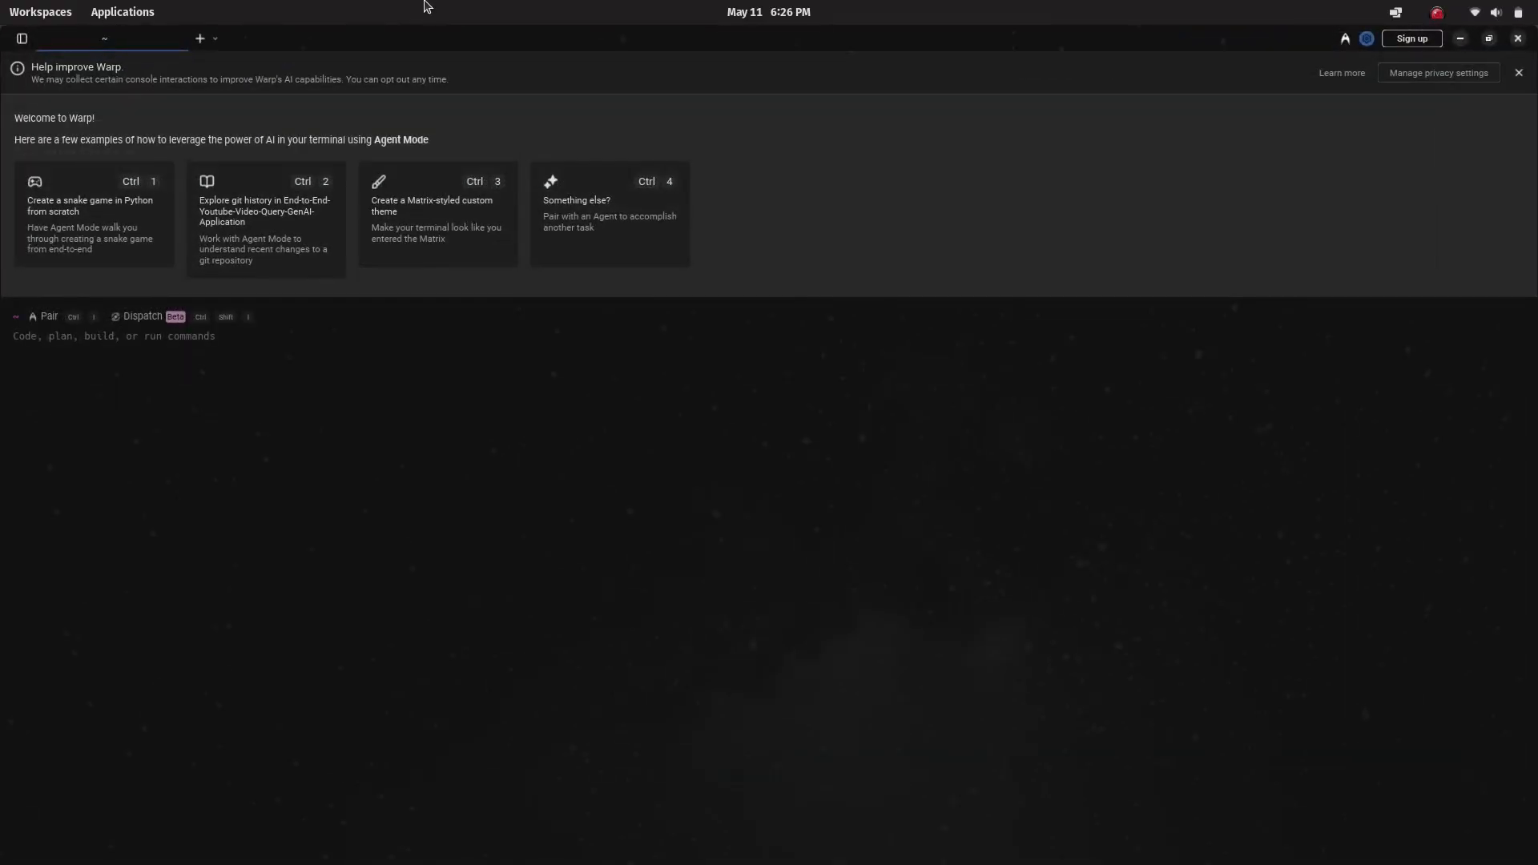
pyautogui.moveTo(266, 237)
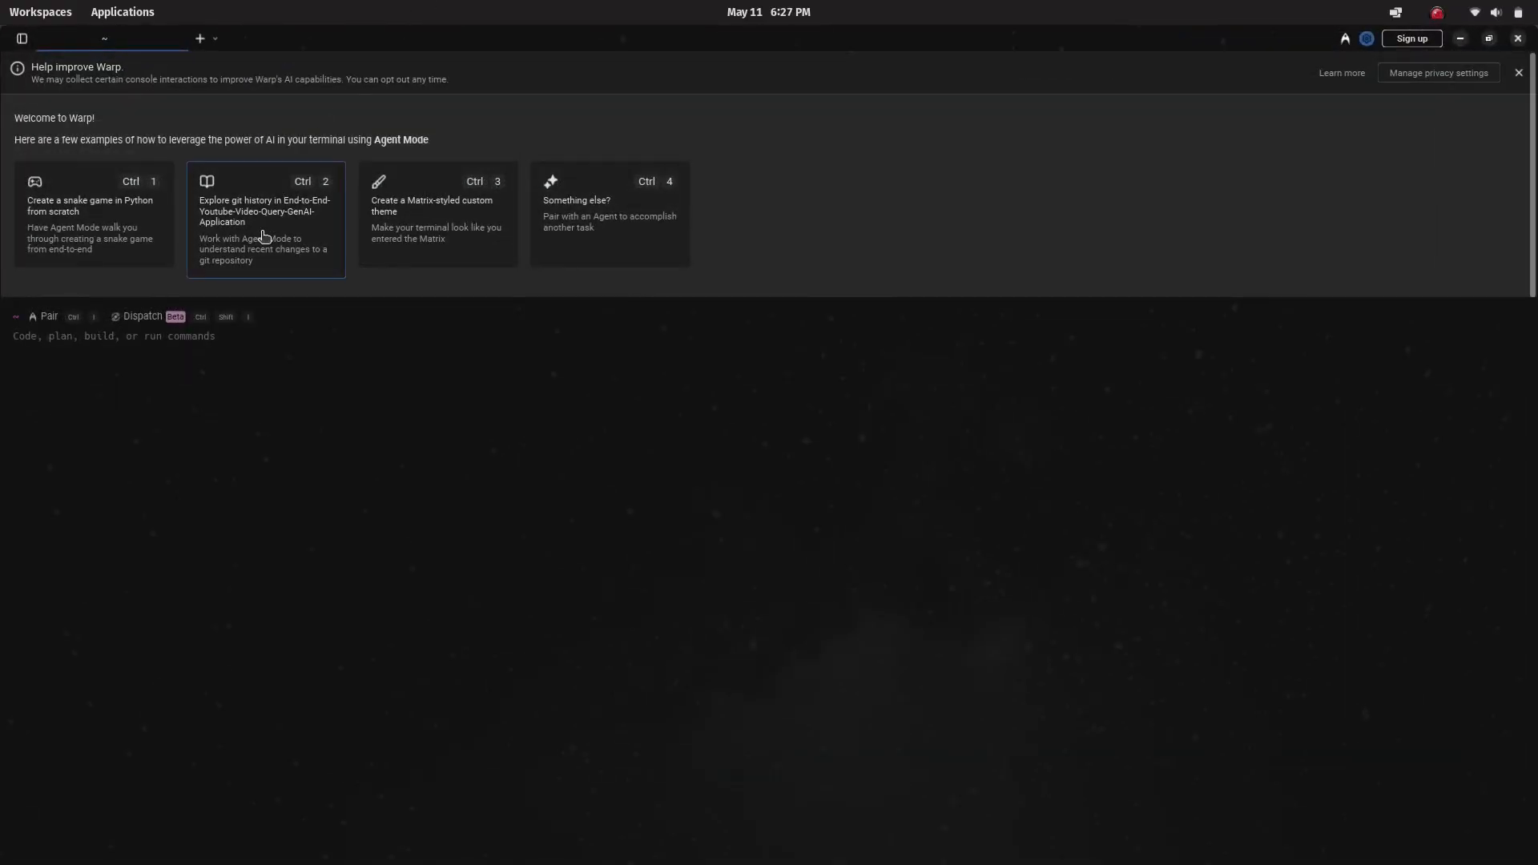
pyautogui.moveTo(240, 359)
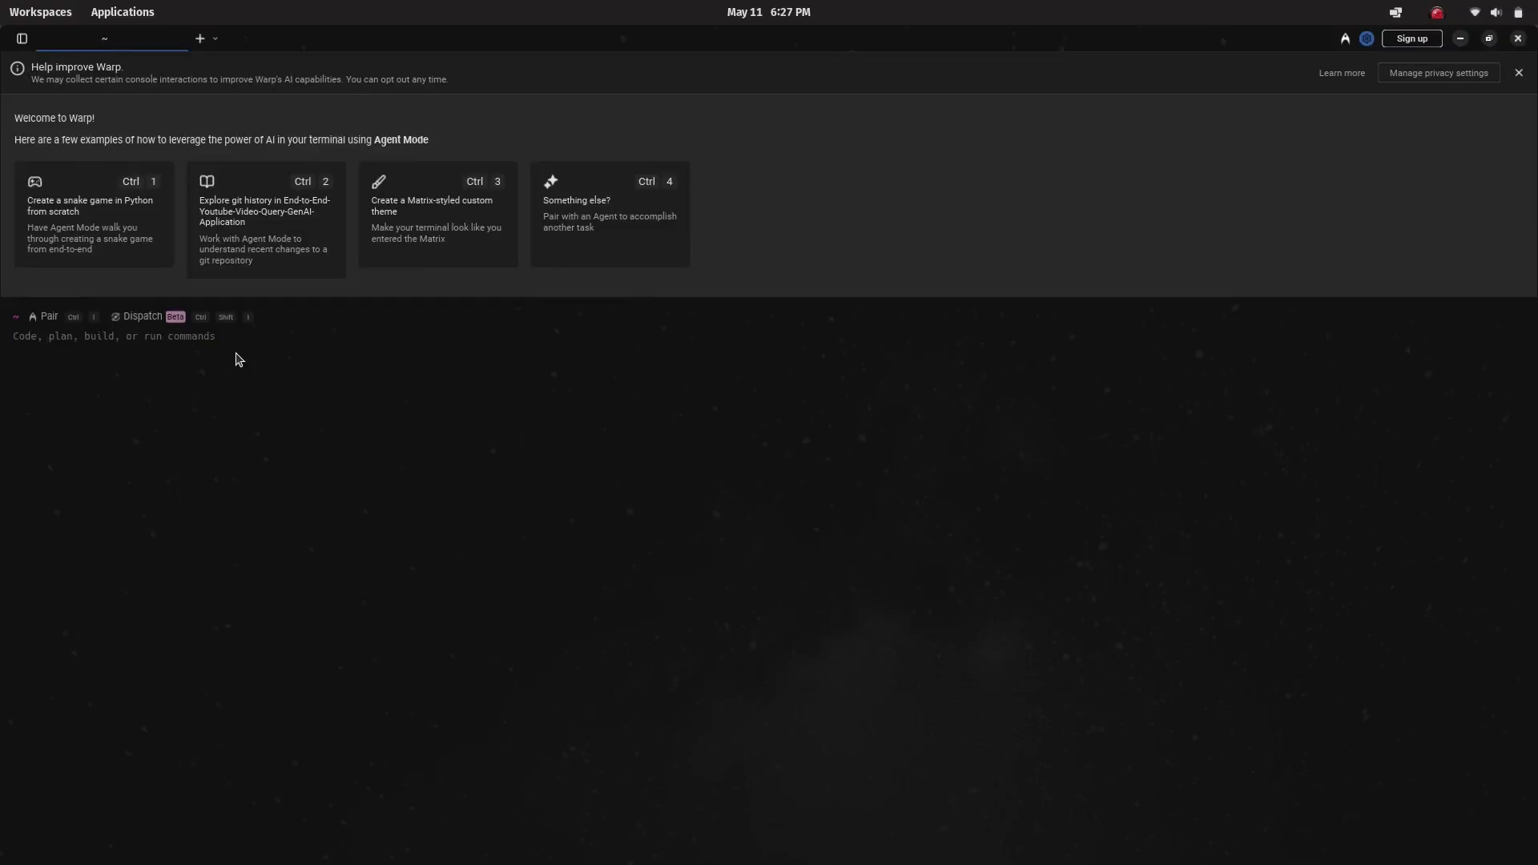
pyautogui.write('whoami')
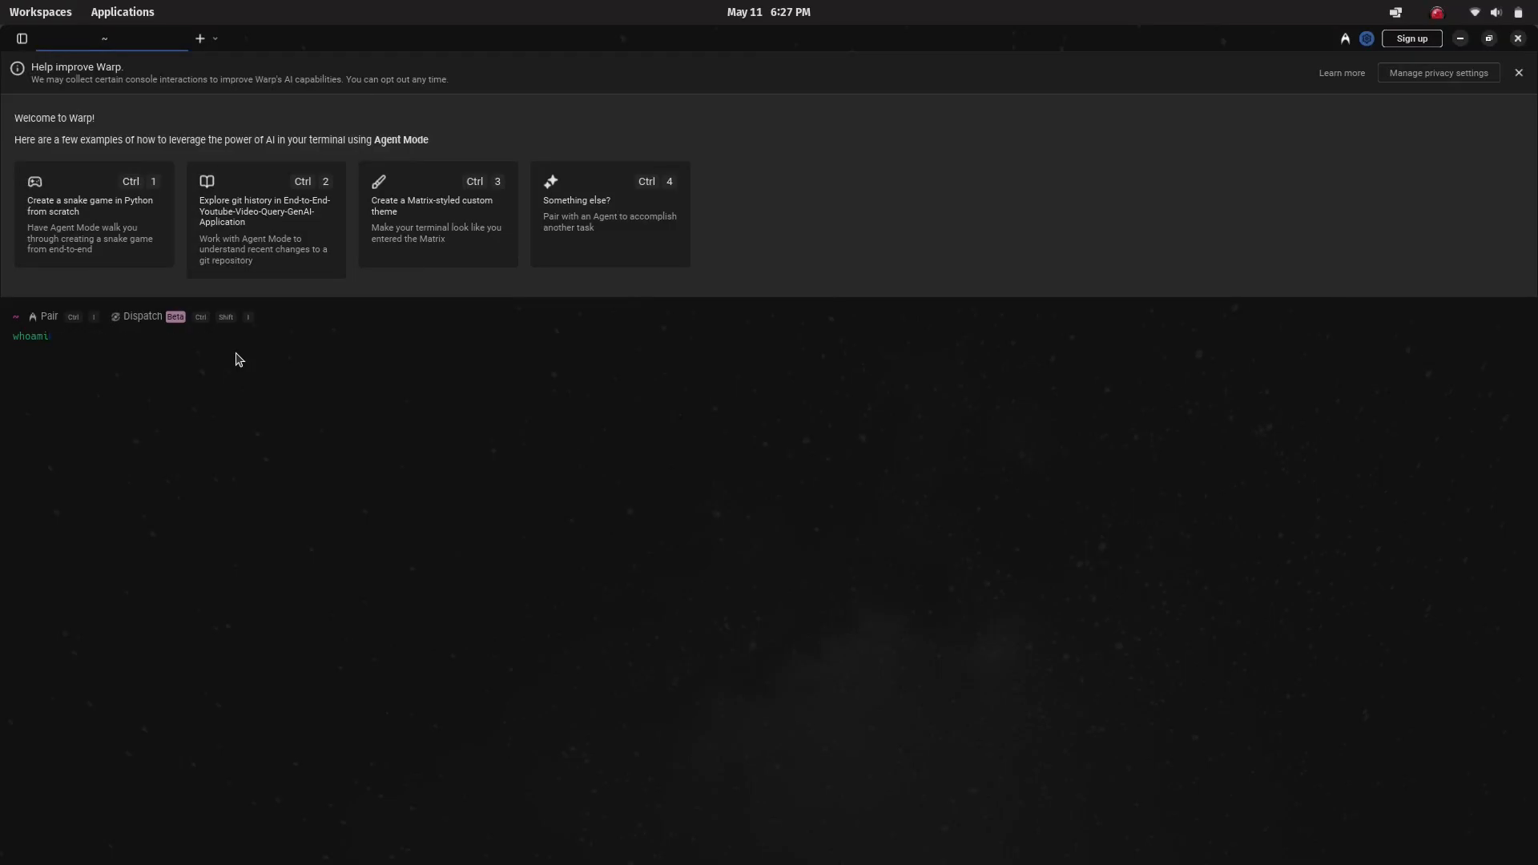